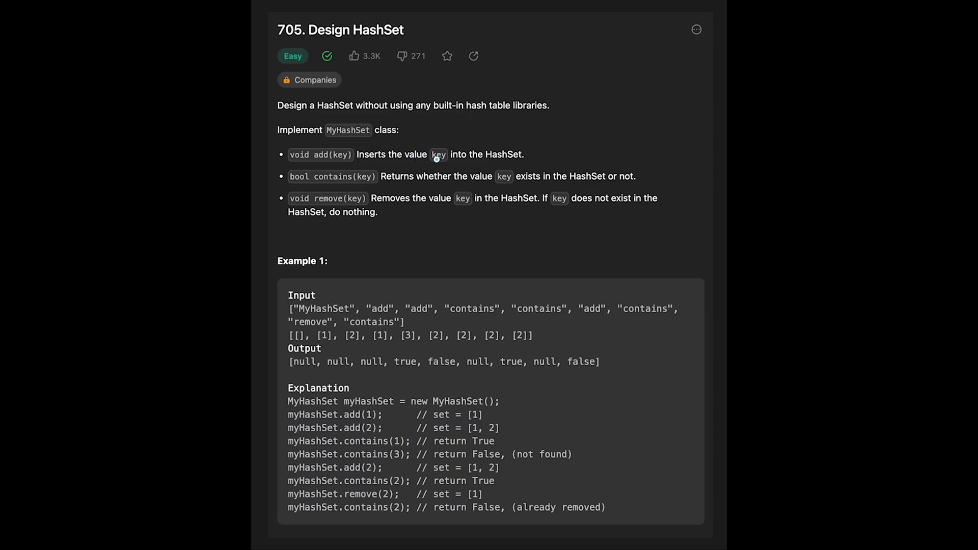
pyautogui.moveTo(301, 194)
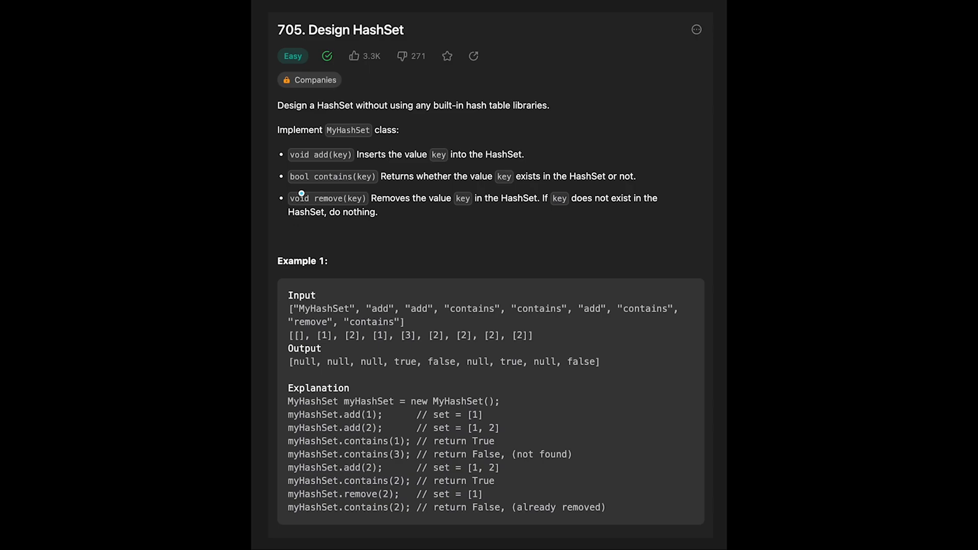
pyautogui.moveTo(367, 185)
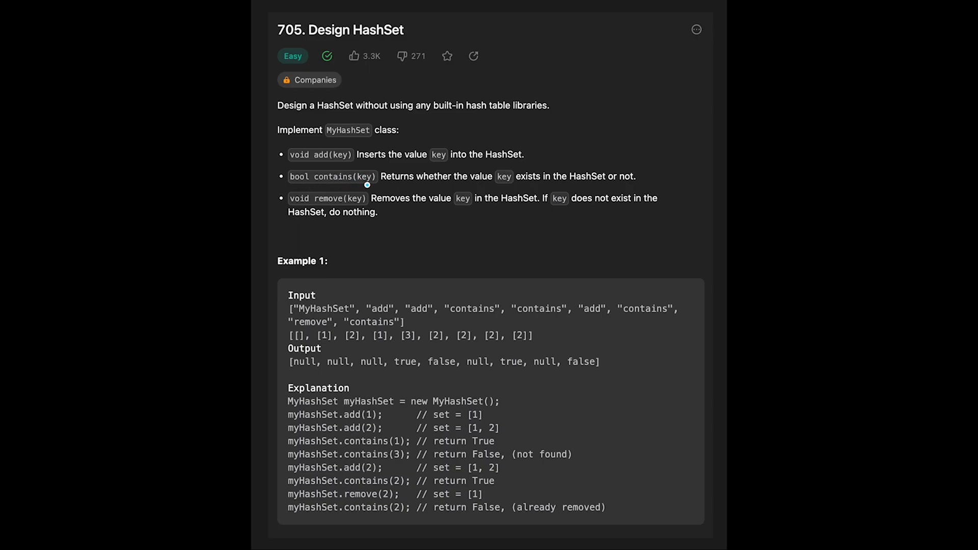
pyautogui.moveTo(517, 180)
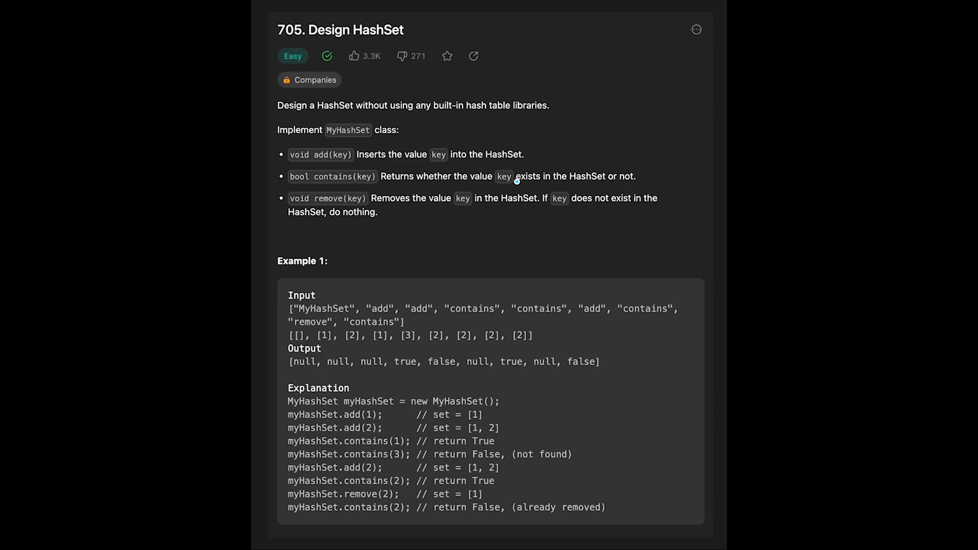
pyautogui.moveTo(382, 230)
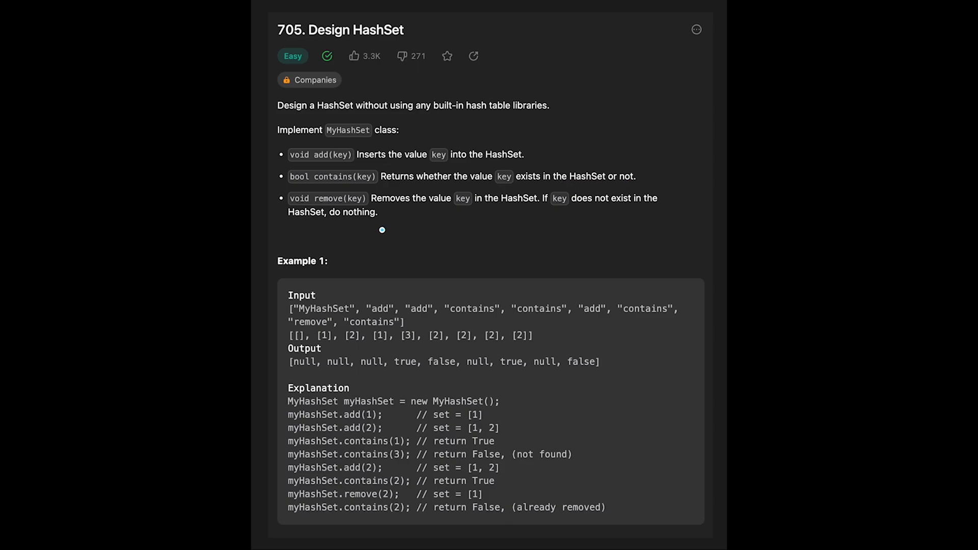
pyautogui.moveTo(352, 206)
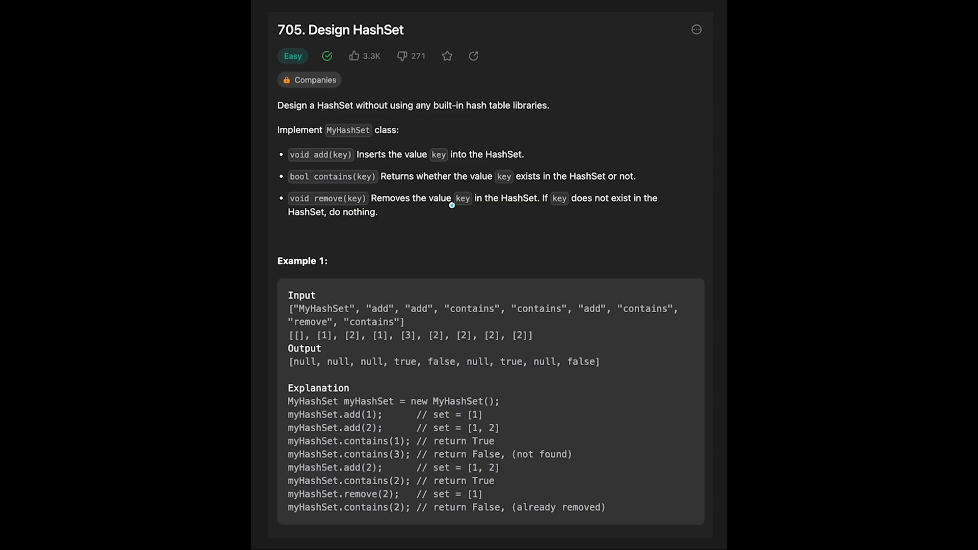
pyautogui.moveTo(580, 204)
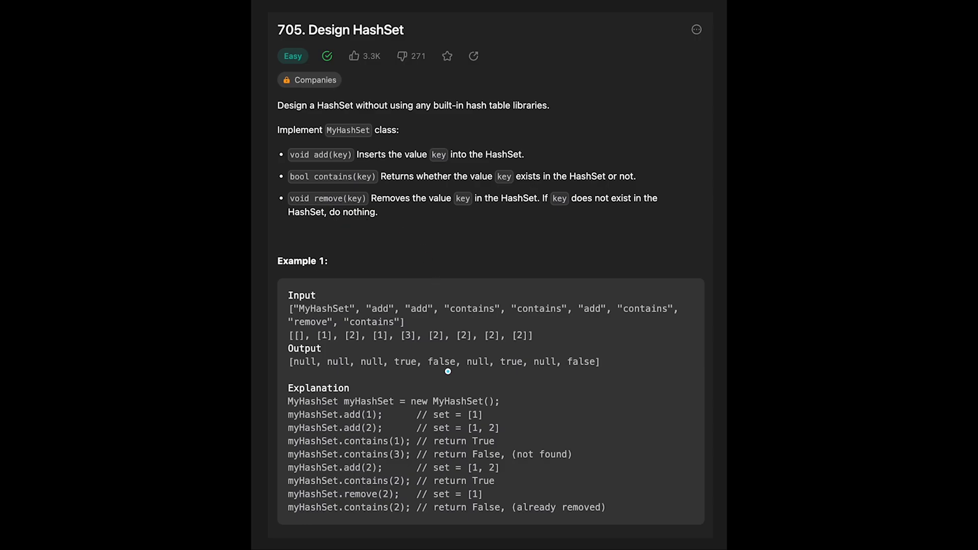
pyautogui.moveTo(343, 352)
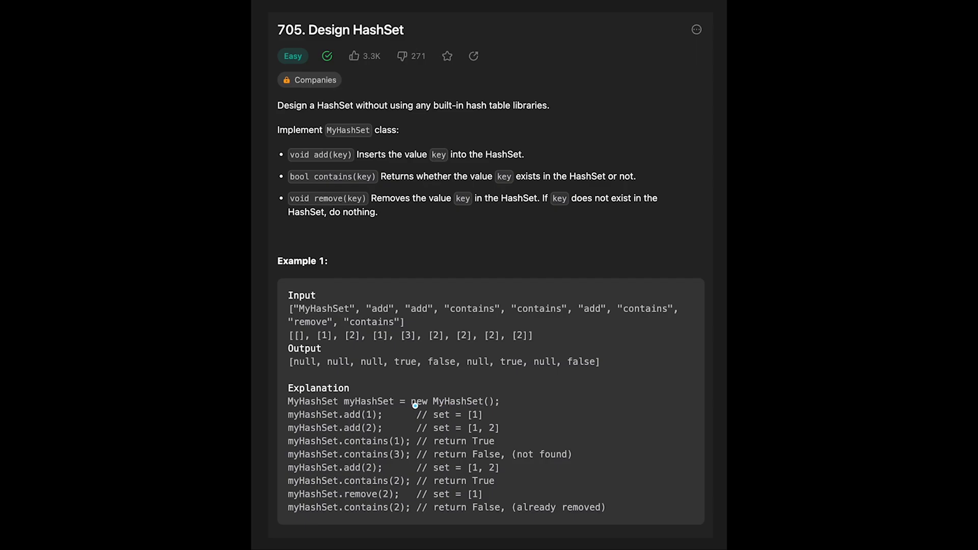
pyautogui.moveTo(353, 424)
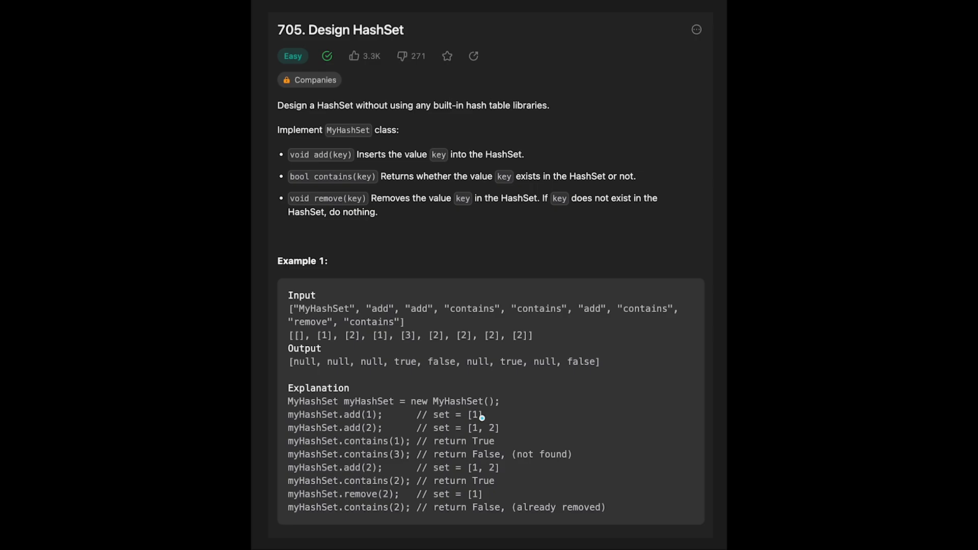
pyautogui.moveTo(375, 436)
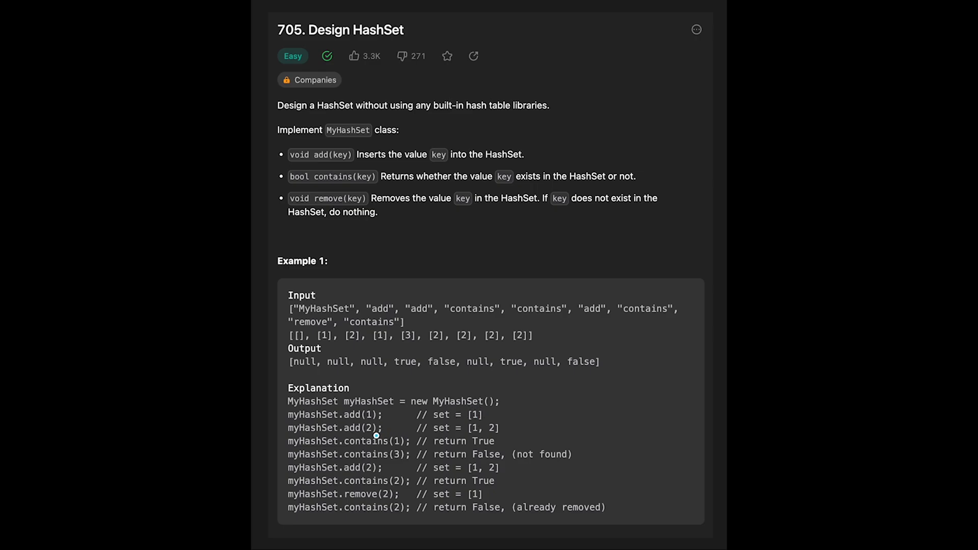
pyautogui.moveTo(471, 434)
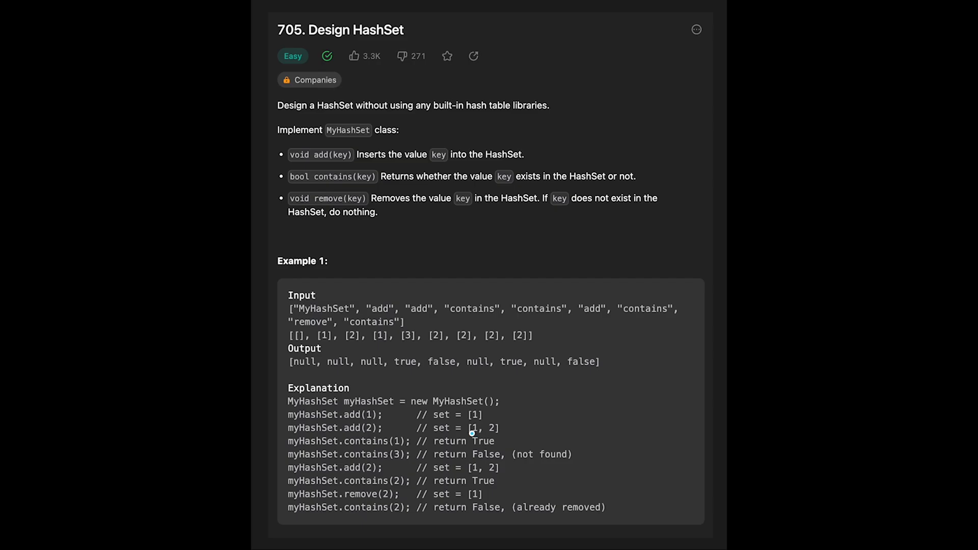
pyautogui.moveTo(342, 450)
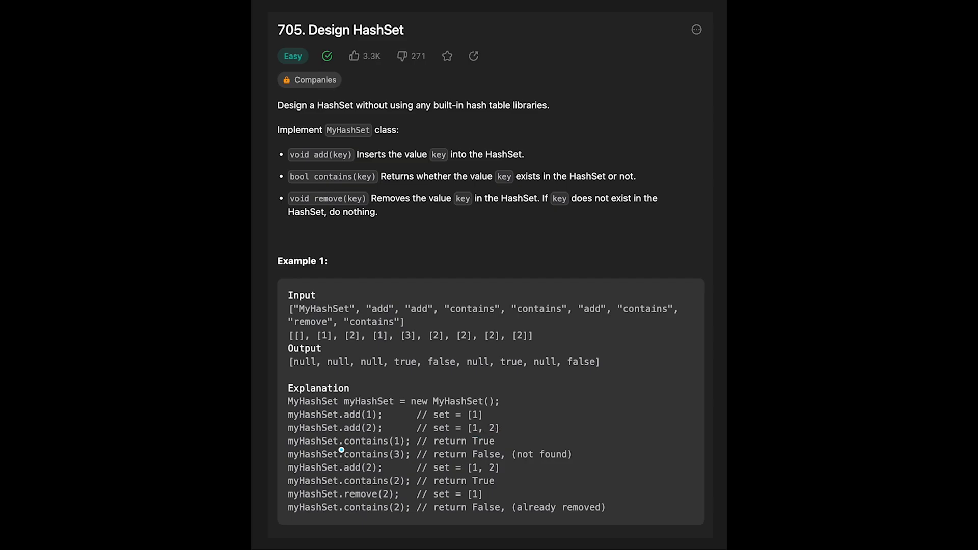
pyautogui.moveTo(479, 434)
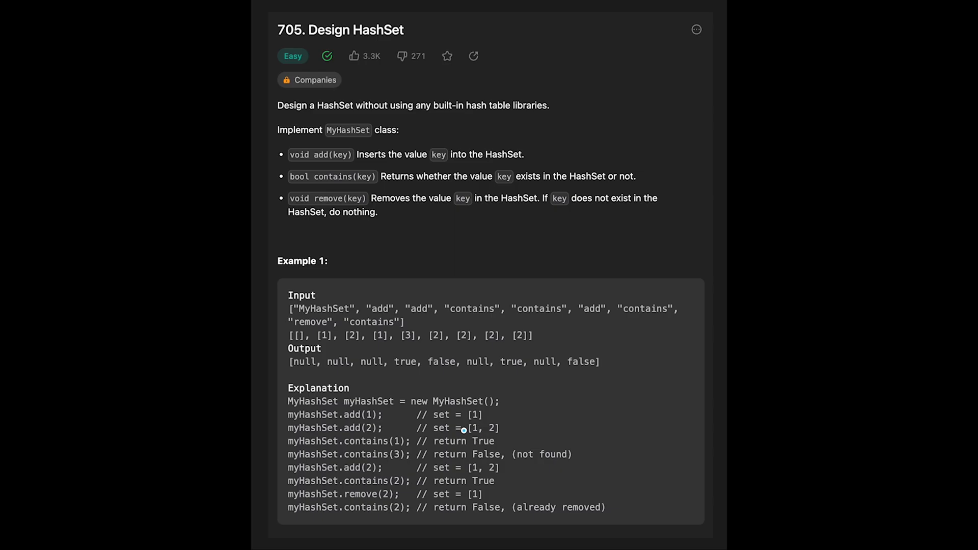
pyautogui.moveTo(385, 467)
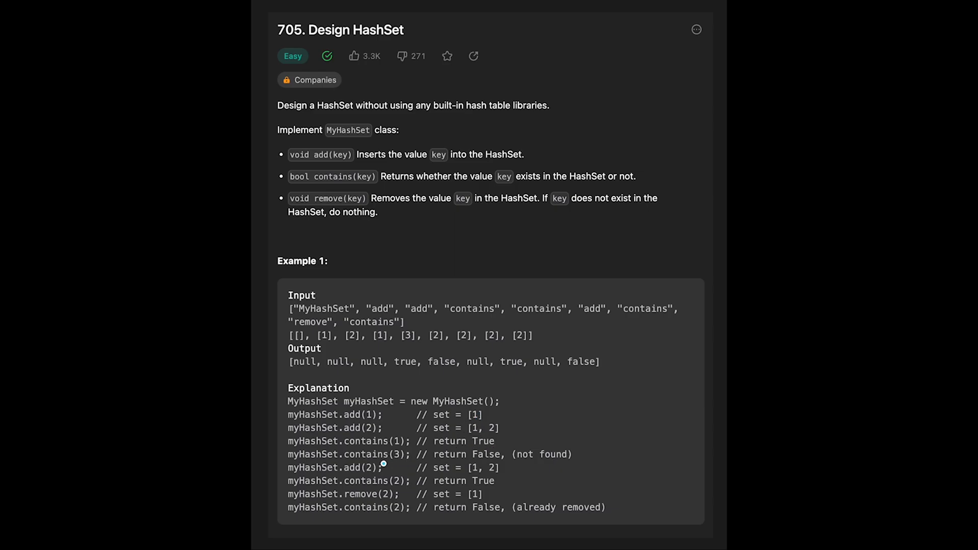
pyautogui.moveTo(397, 462)
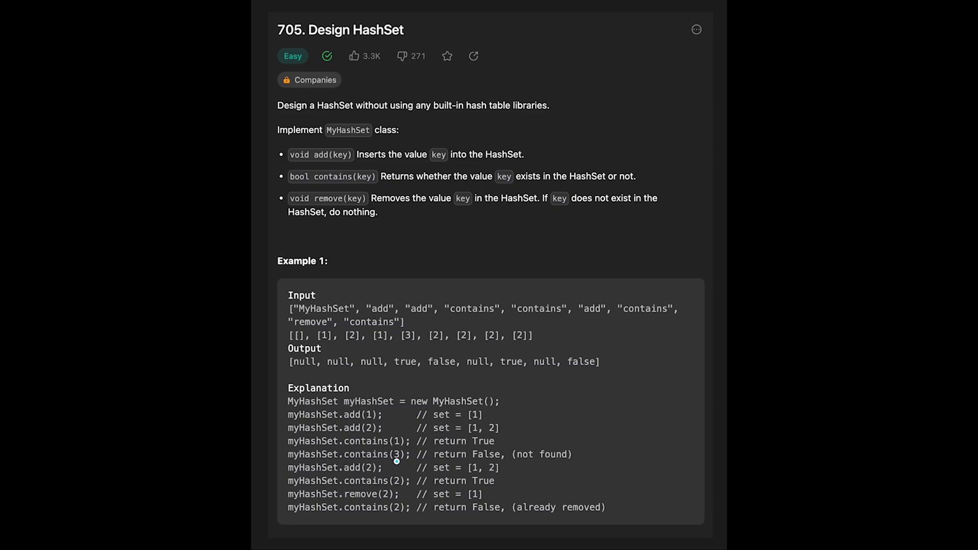
pyautogui.moveTo(549, 456)
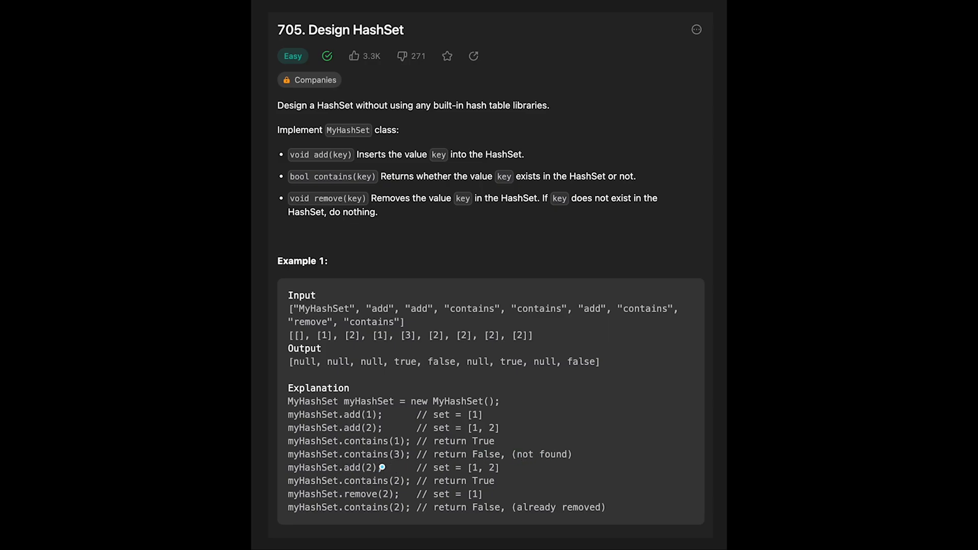
pyautogui.moveTo(488, 430)
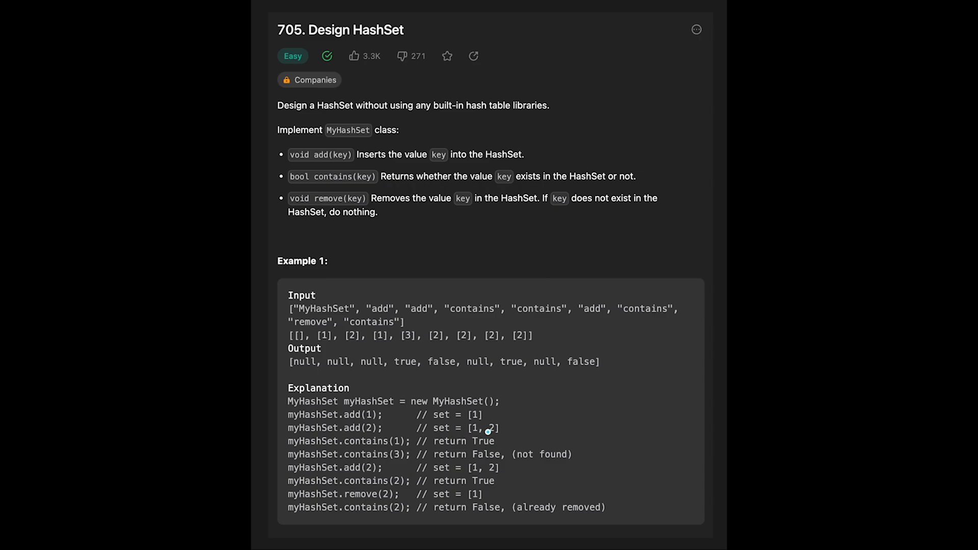
pyautogui.moveTo(476, 474)
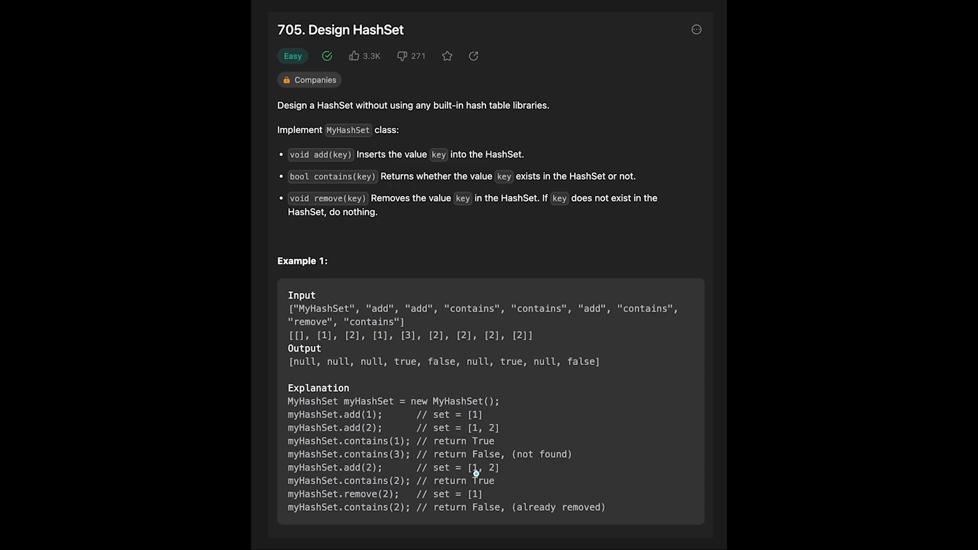
pyautogui.moveTo(443, 475)
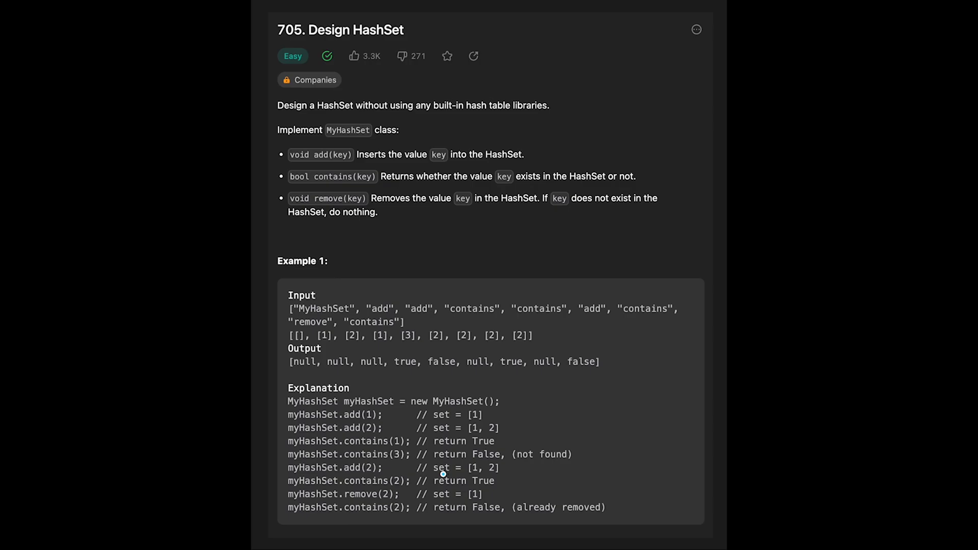
pyautogui.moveTo(335, 505)
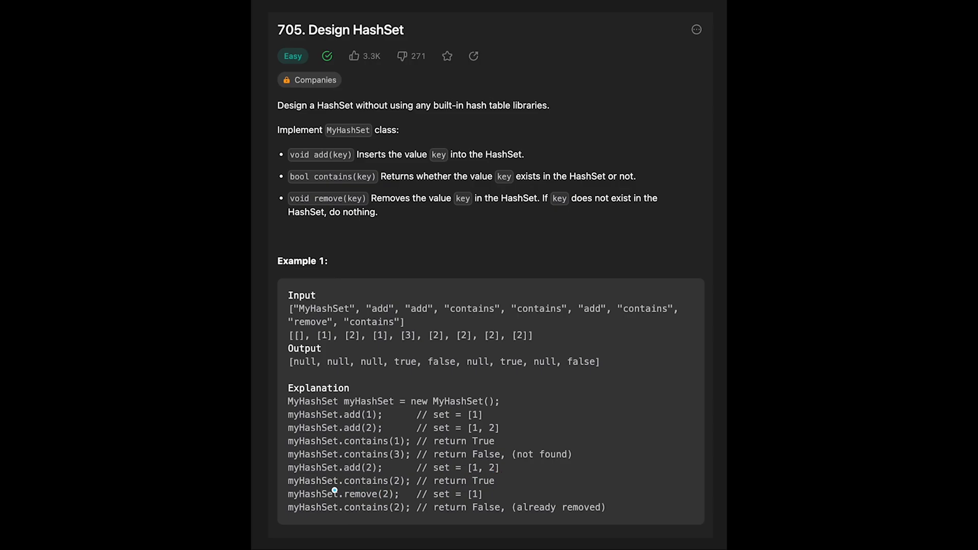
pyautogui.moveTo(356, 492)
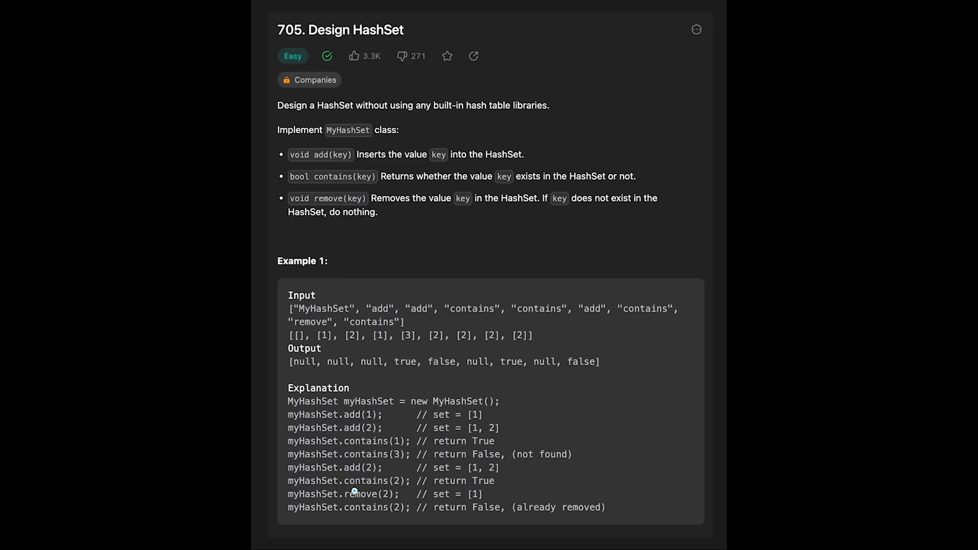
pyautogui.moveTo(505, 482)
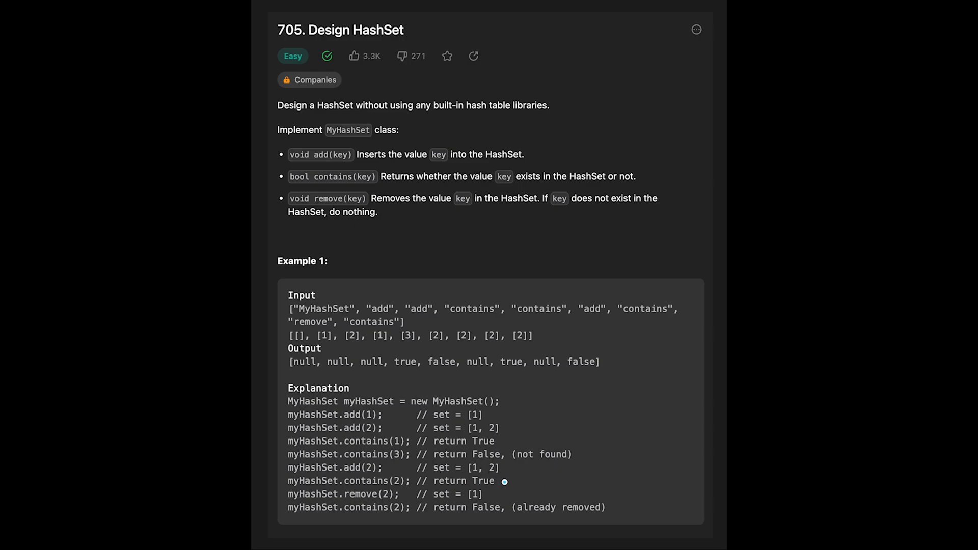
pyautogui.moveTo(485, 468)
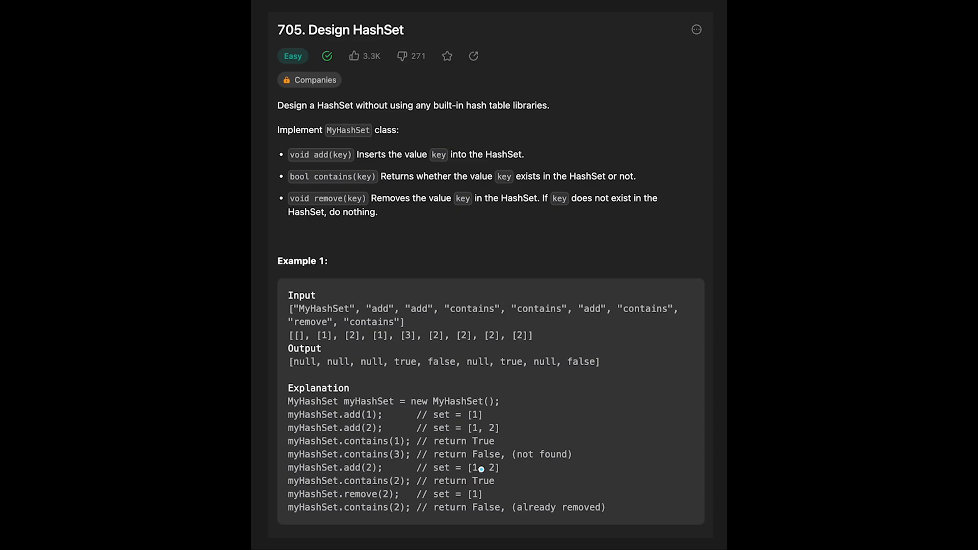
pyautogui.moveTo(495, 477)
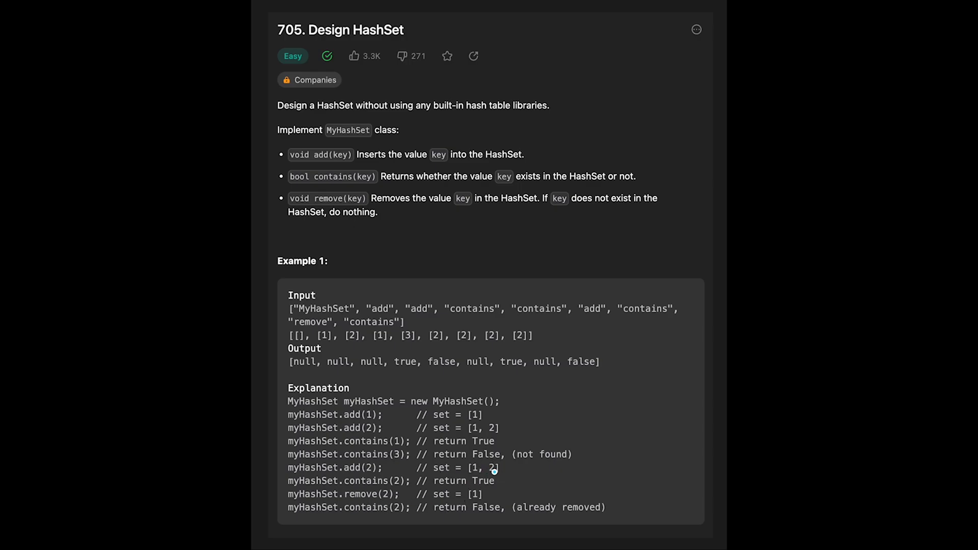
pyautogui.moveTo(483, 495)
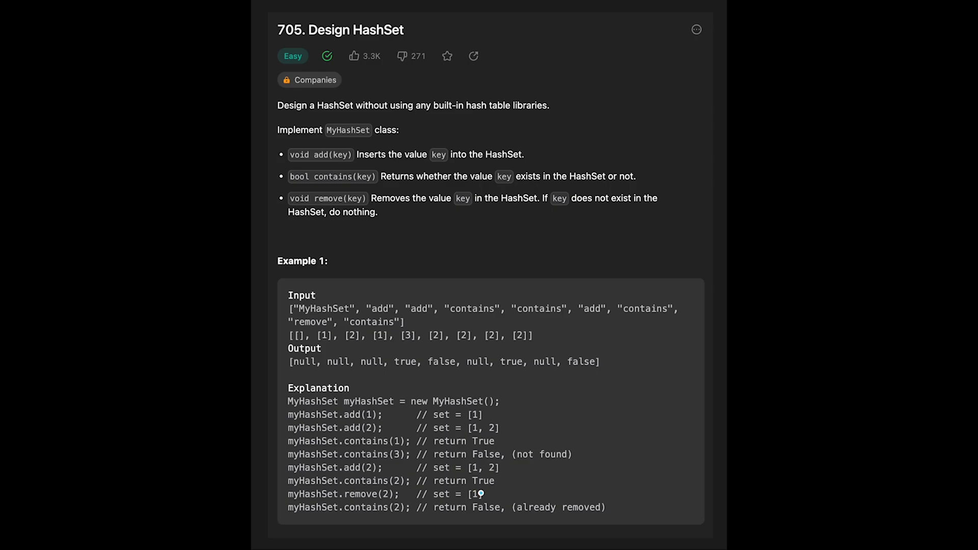
pyautogui.moveTo(434, 512)
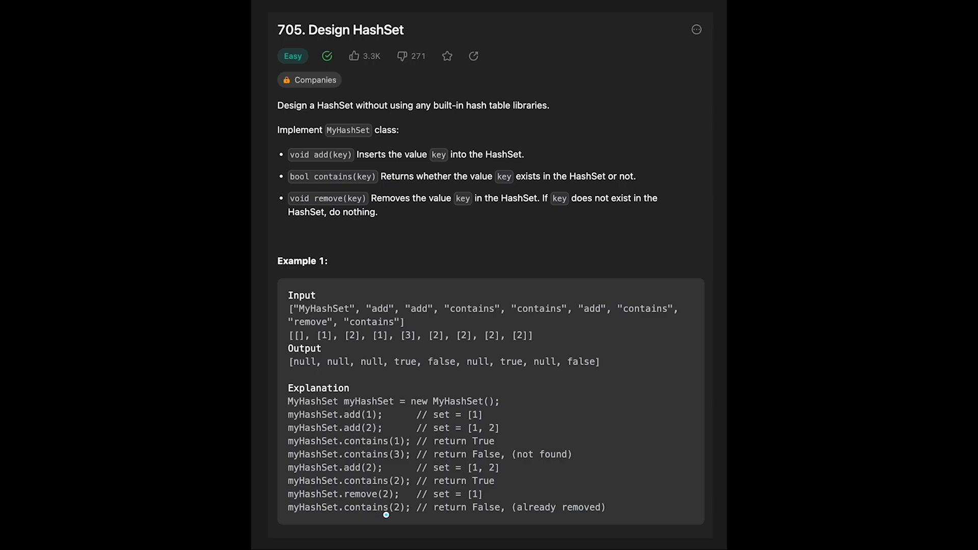
pyautogui.moveTo(463, 514)
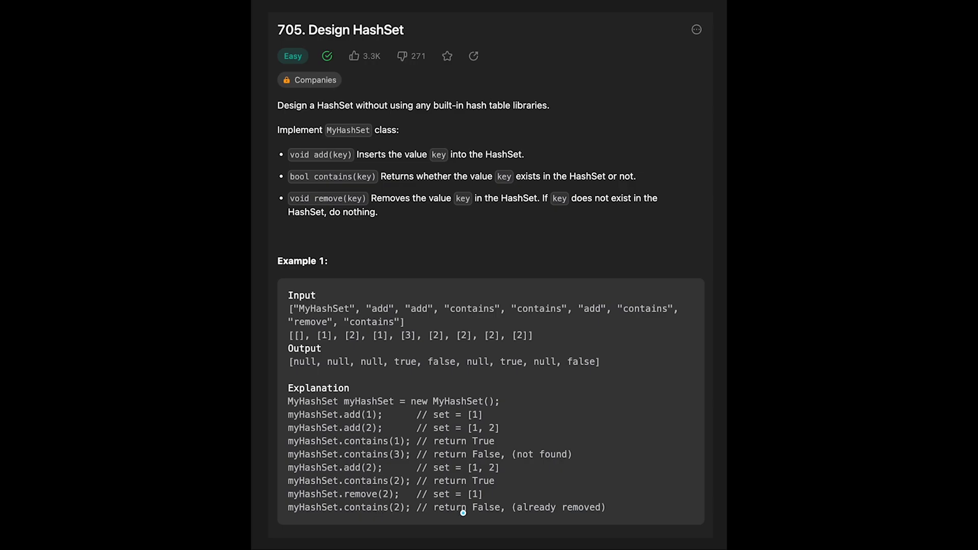
pyautogui.moveTo(476, 501)
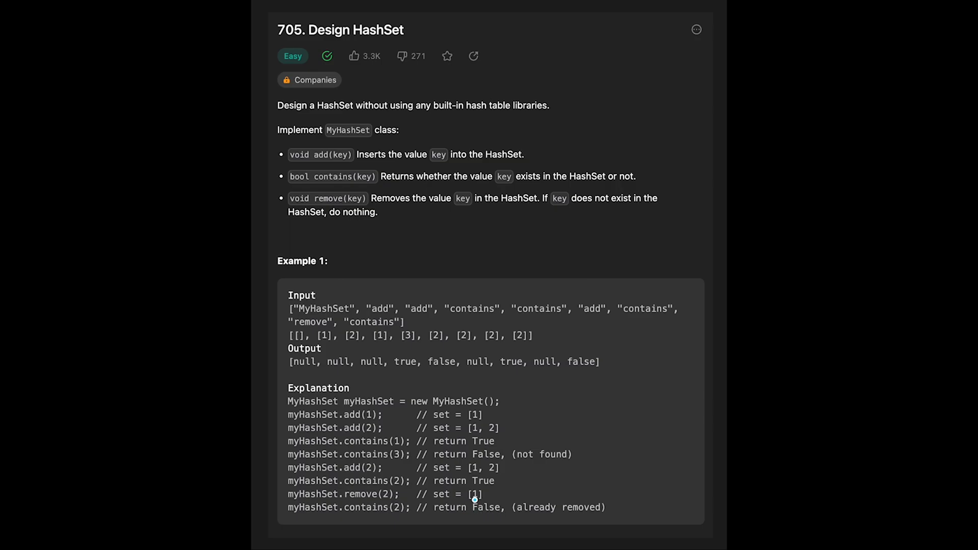
pyautogui.moveTo(482, 516)
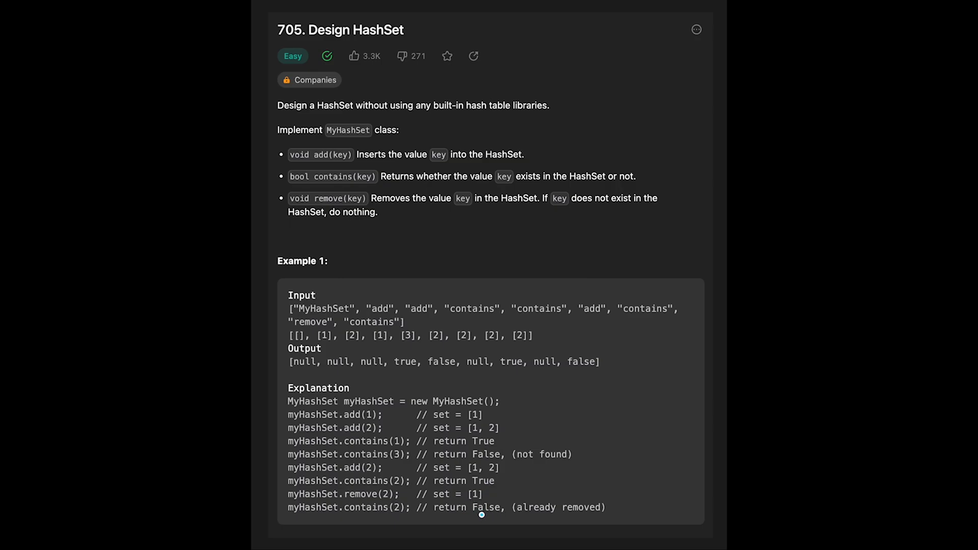
pyautogui.moveTo(509, 508)
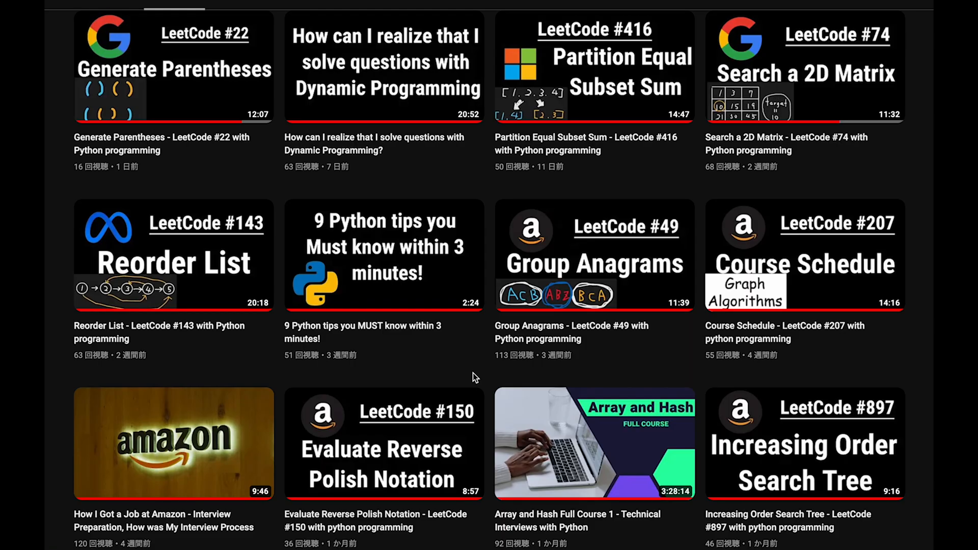
# Step: In __init__, set self.size = 1000 as the number of buckets
pyautogui.scroll(-3)
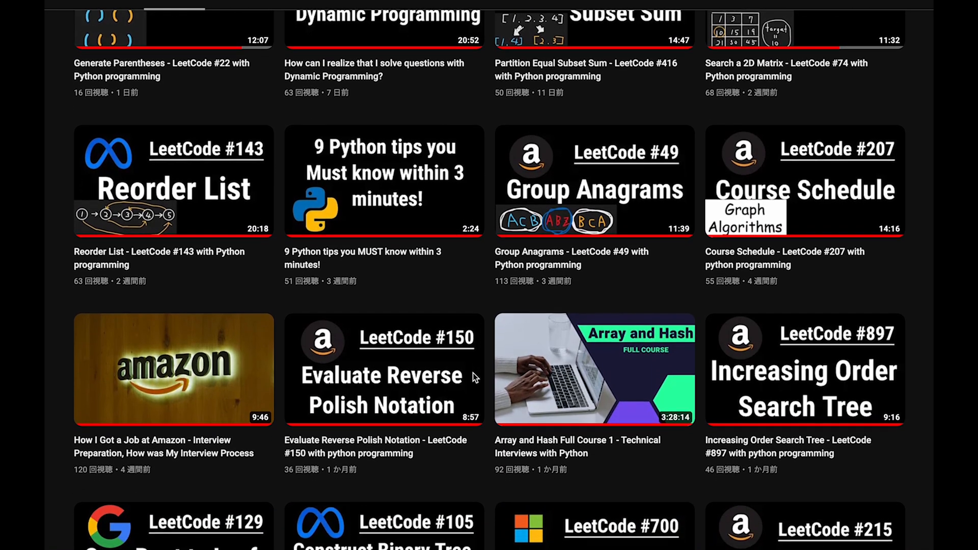
pyautogui.scroll(-3)
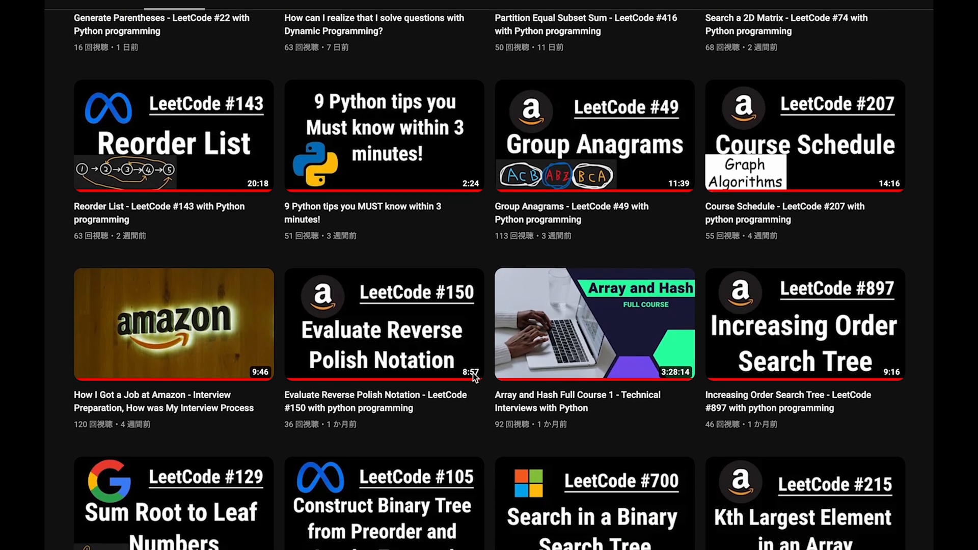
pyautogui.scroll(-3)
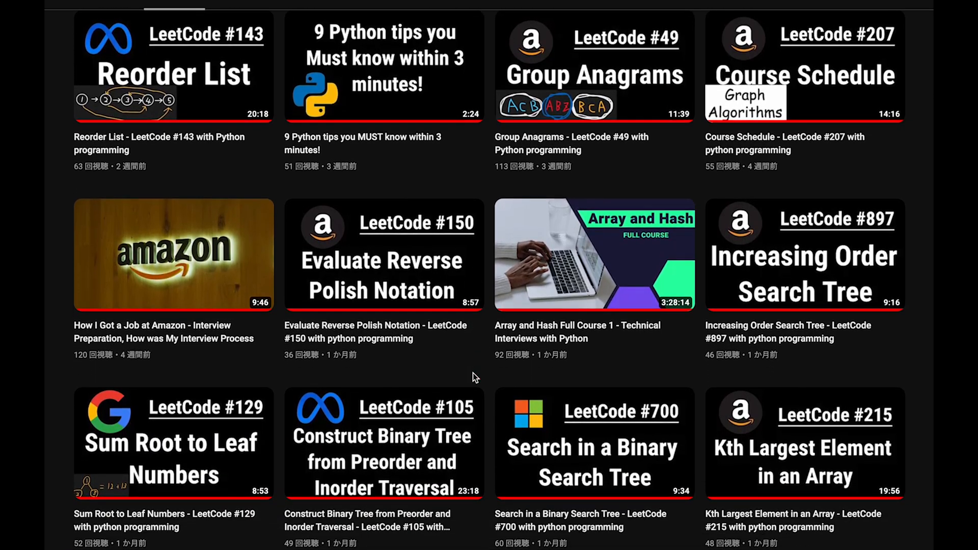
pyautogui.scroll(-3)
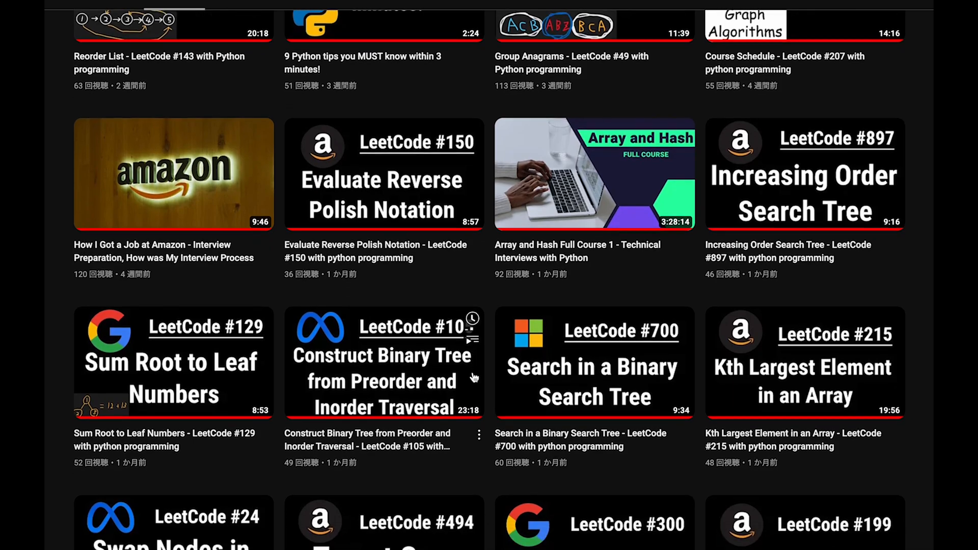
pyautogui.scroll(-3)
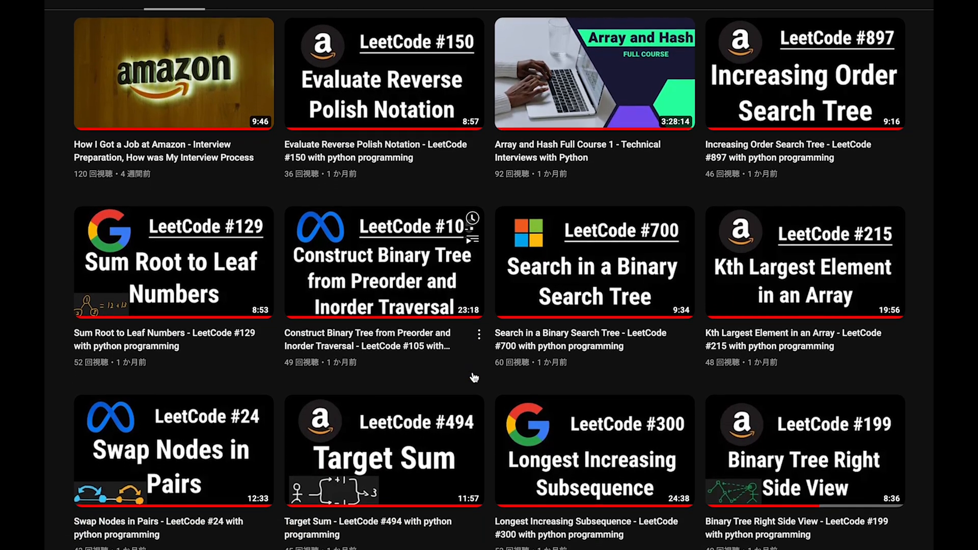
pyautogui.scroll(-3)
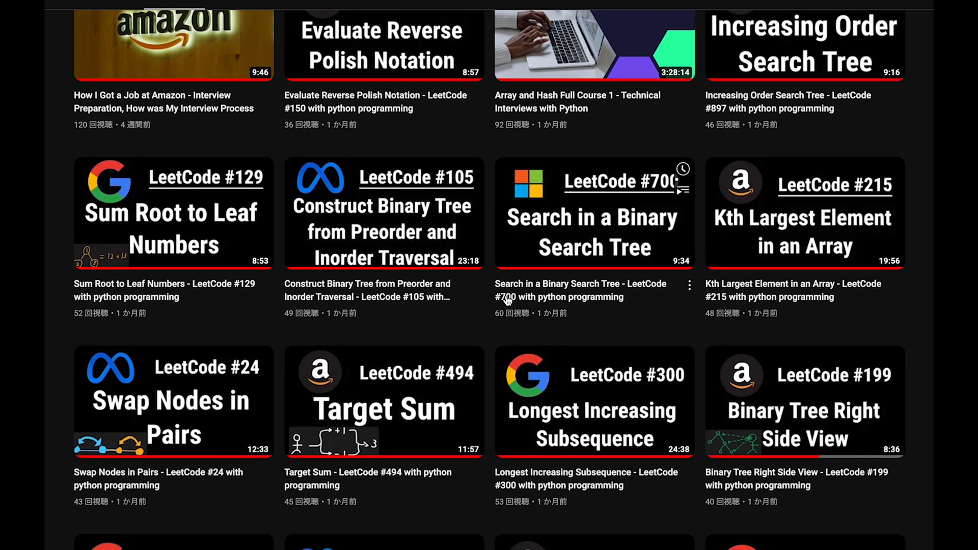
pyautogui.scroll(-3)
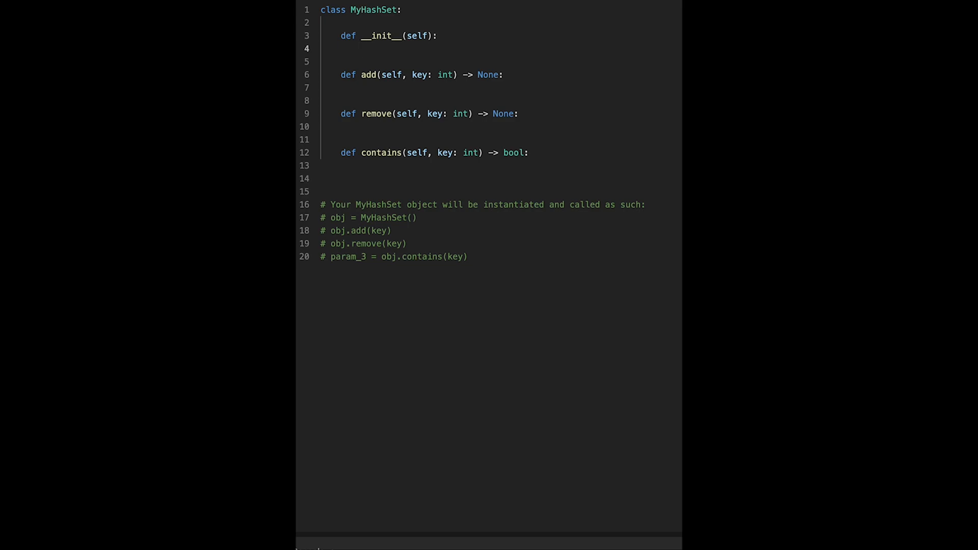
pyautogui.click(362, 49)
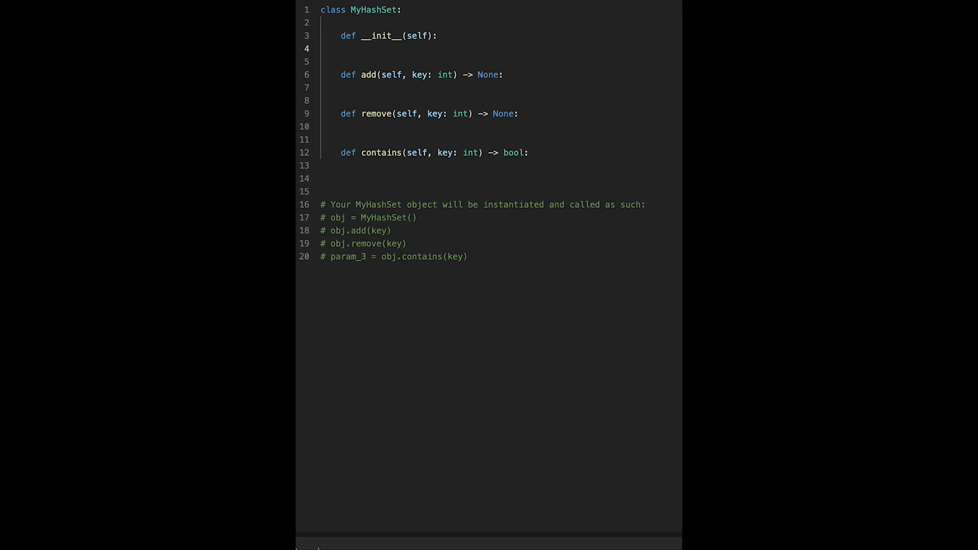
pyautogui.write('self')
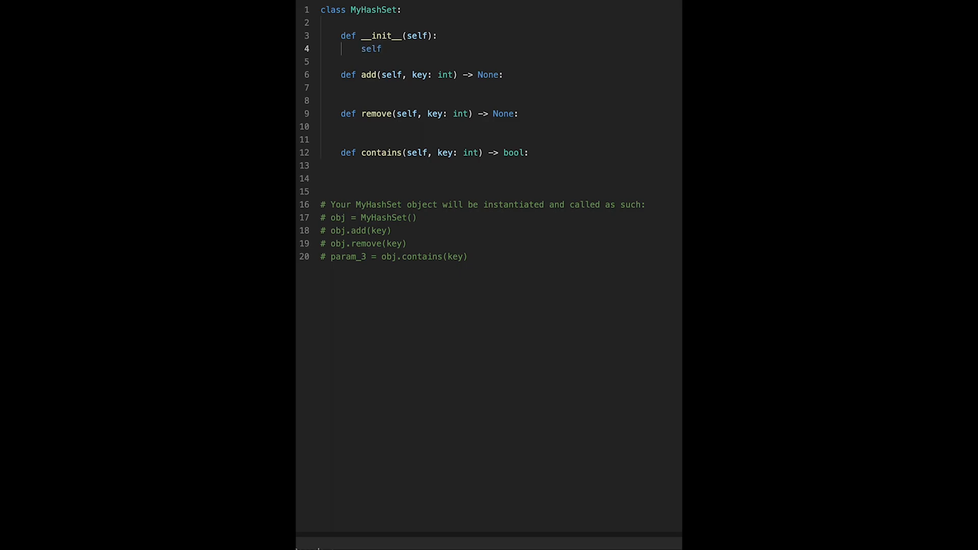
pyautogui.write('.size =')
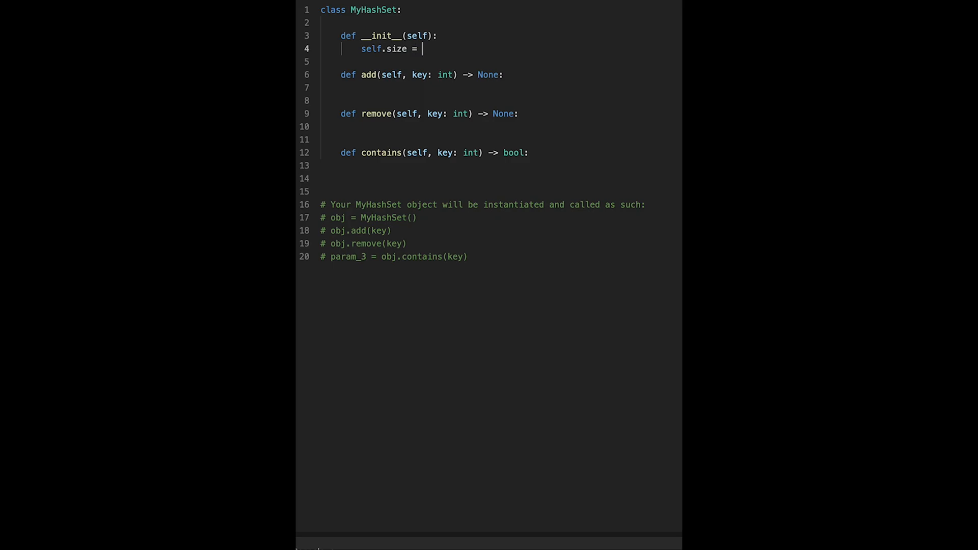
pyautogui.write('1000')
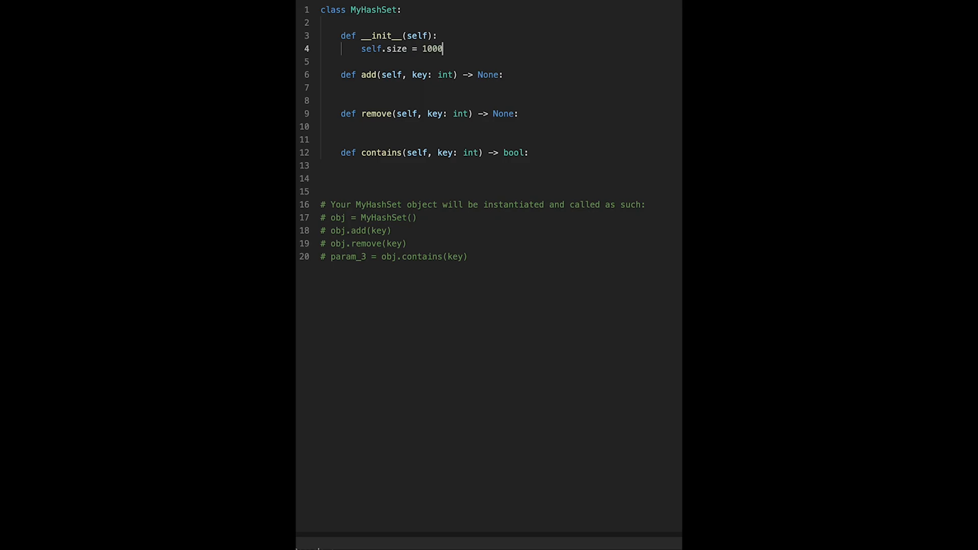
pyautogui.press('Backspace')
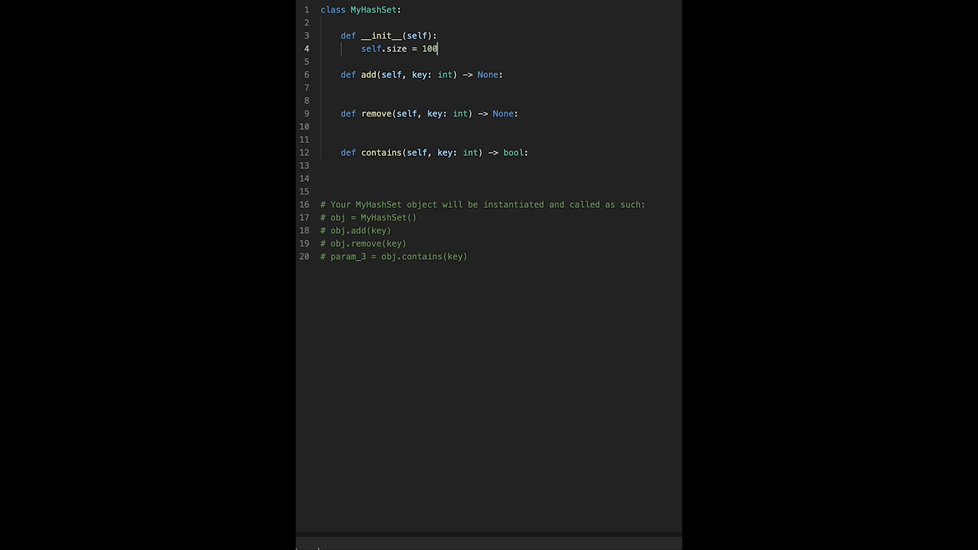
pyautogui.write('00')
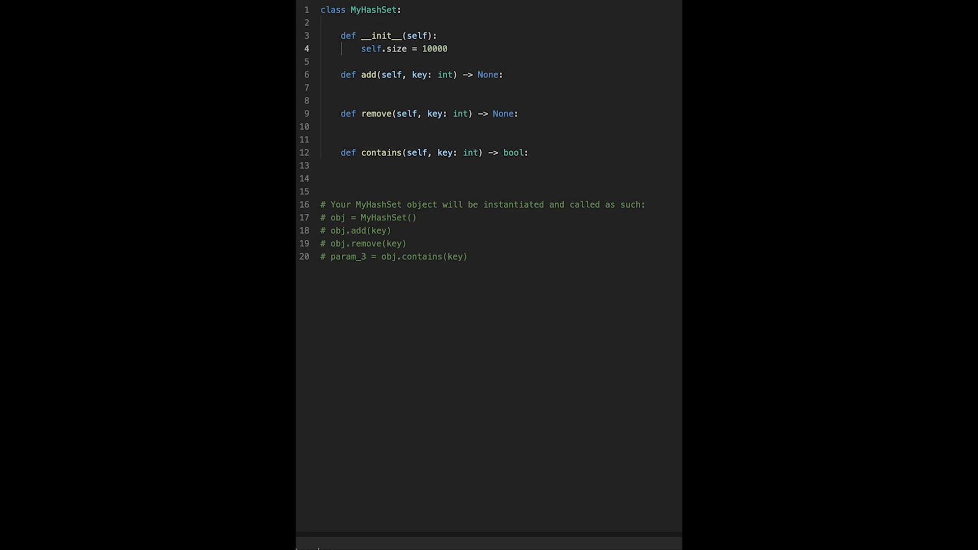
pyautogui.press('Backspace')
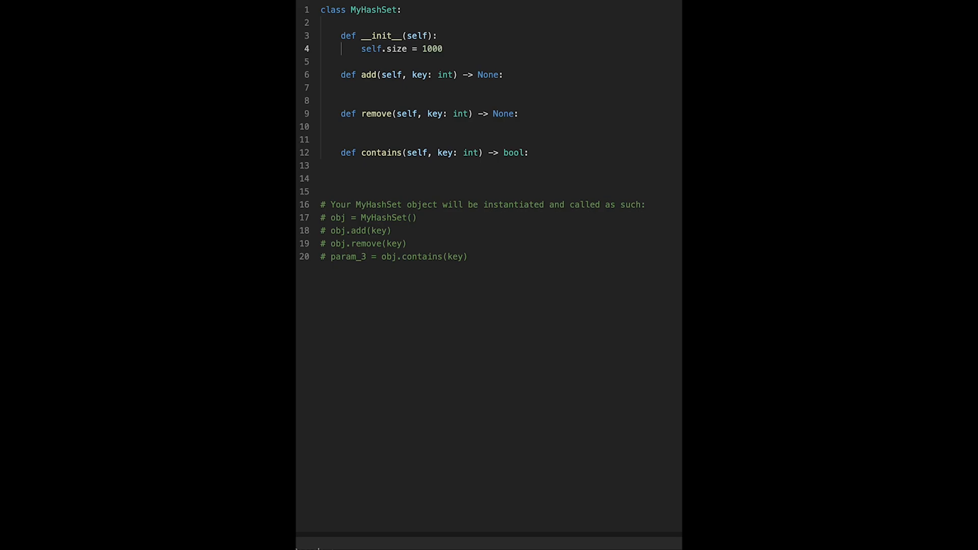
# Step: Initialize self.hashset = [[] for _ in range(self.size)] as a list of empty buckets
pyautogui.write('s')
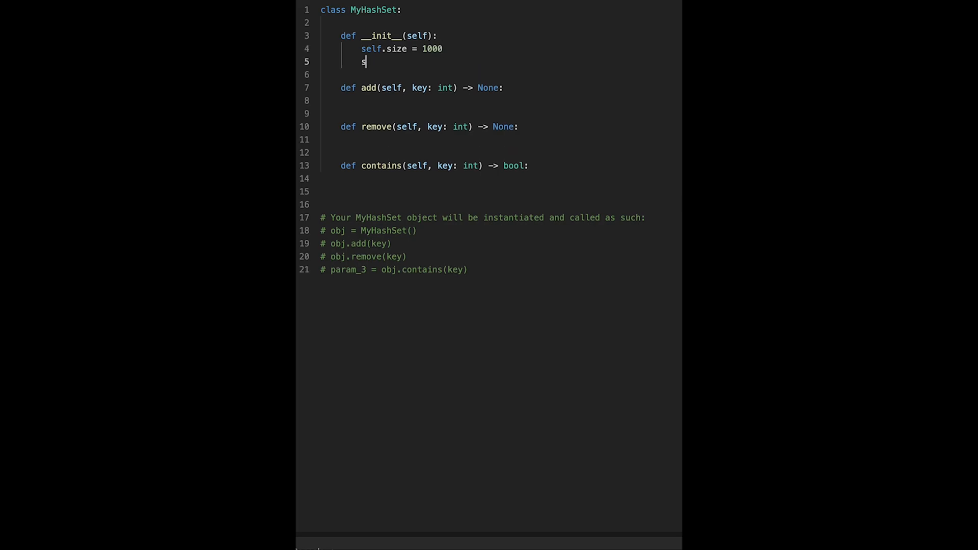
pyautogui.write('elf.ha')
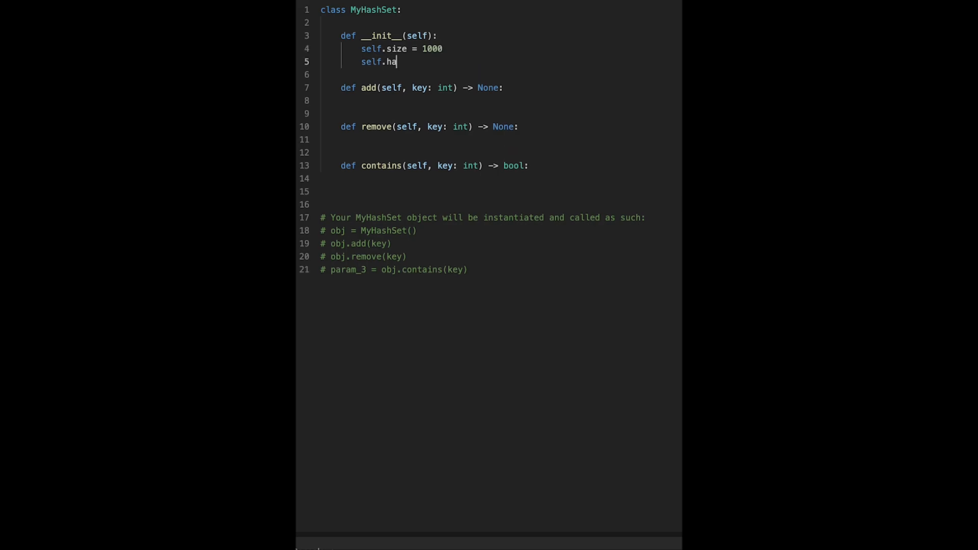
pyautogui.write('shset =')
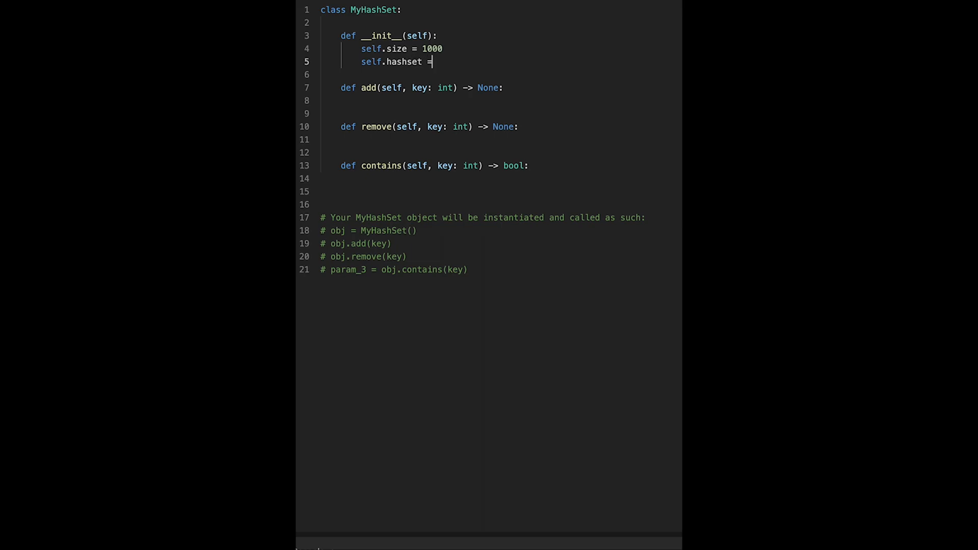
pyautogui.write('[] ]')
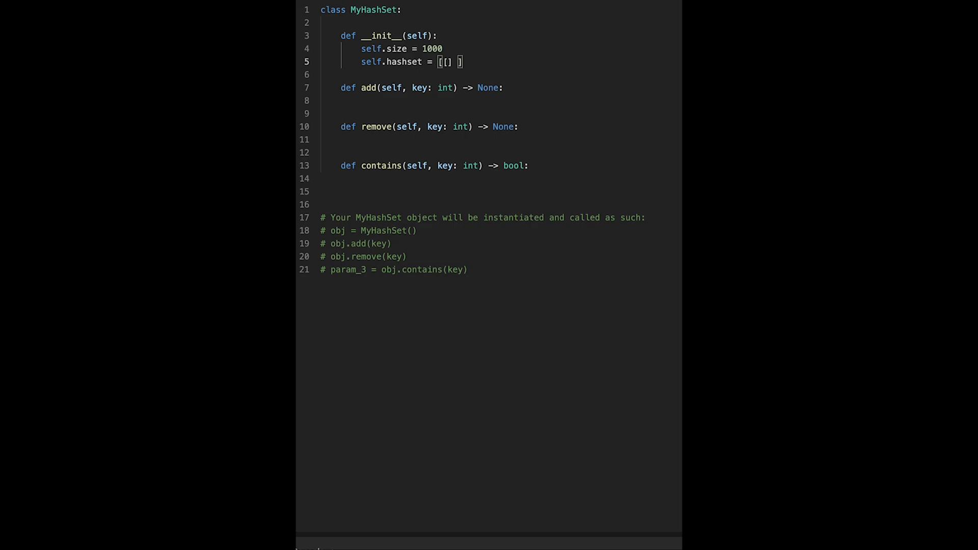
pyautogui.write('for _ in r')
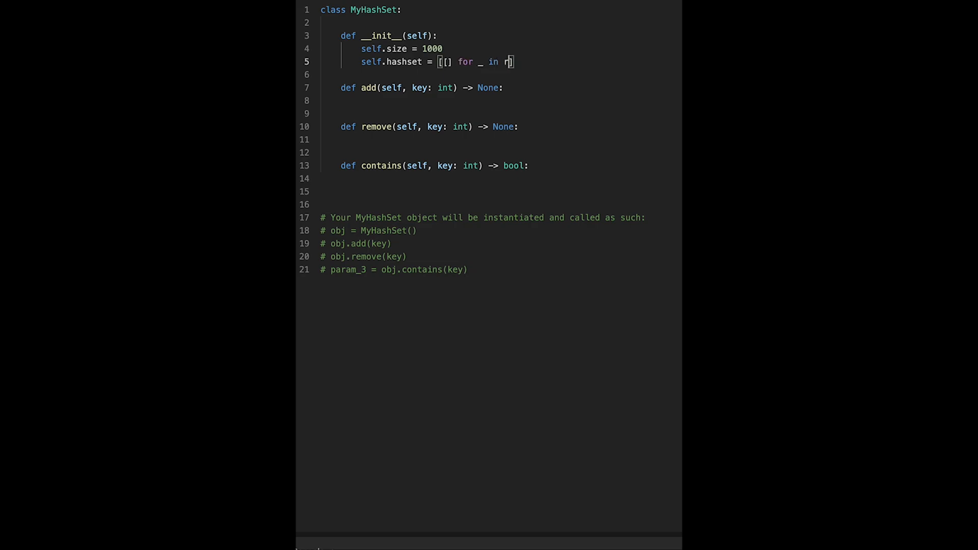
pyautogui.write('ange()')
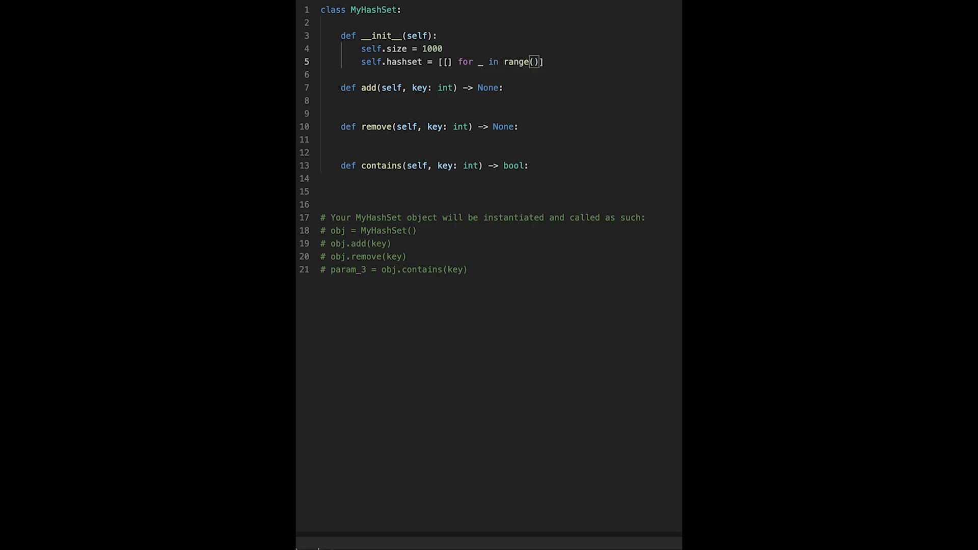
pyautogui.write('self.size')
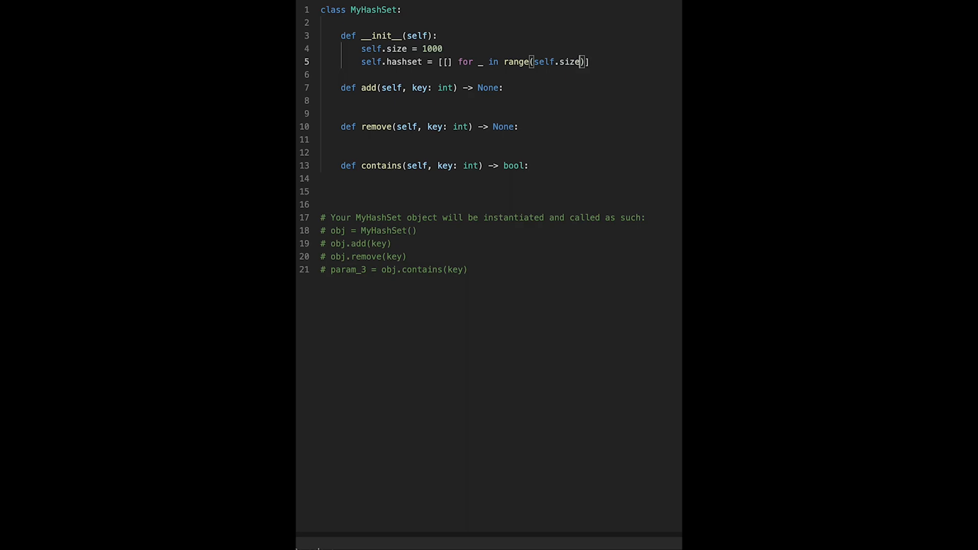
pyautogui.press('Enter')
pyautogui.write('def')
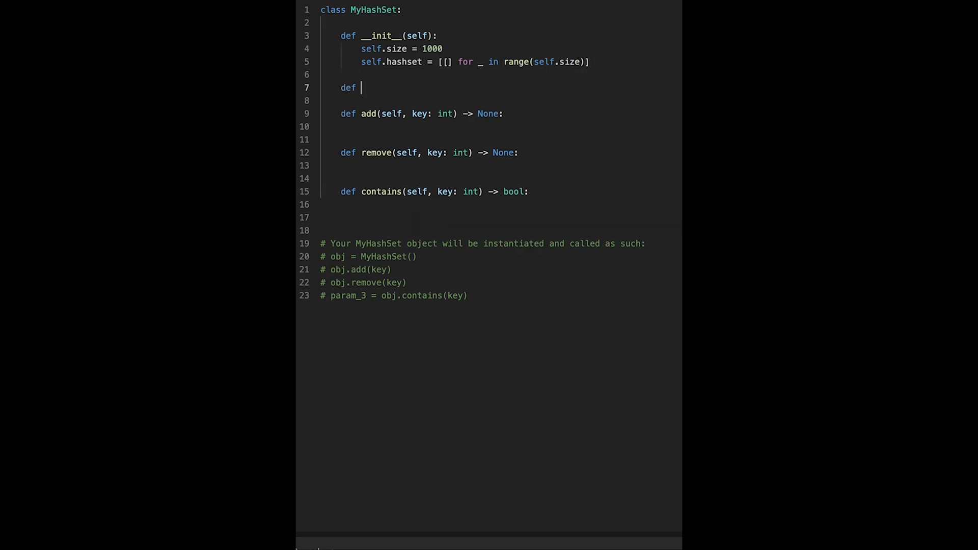
# Step: Define the _hash(self, key) helper returning hash(key) % self.size below the constructor
pyautogui.write('_hash')
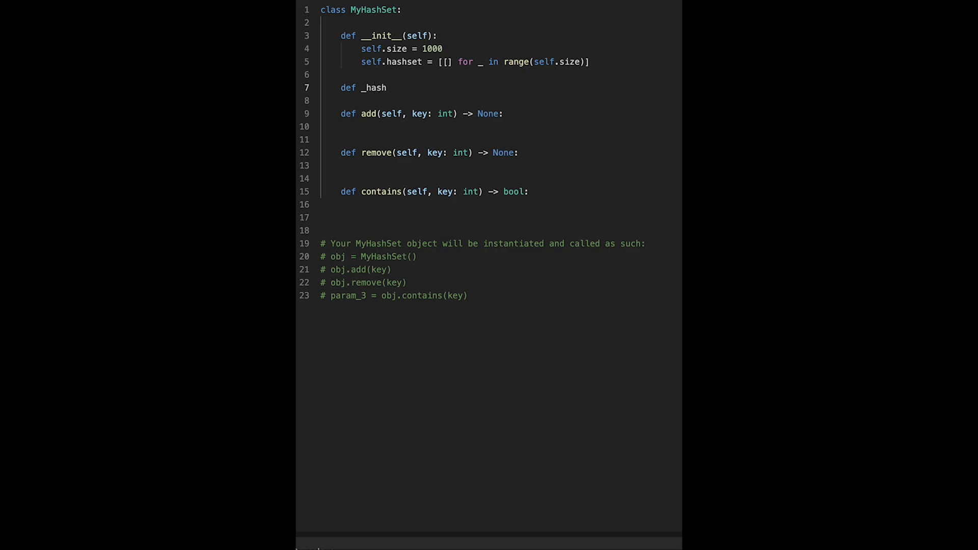
pyautogui.write('(self, key')
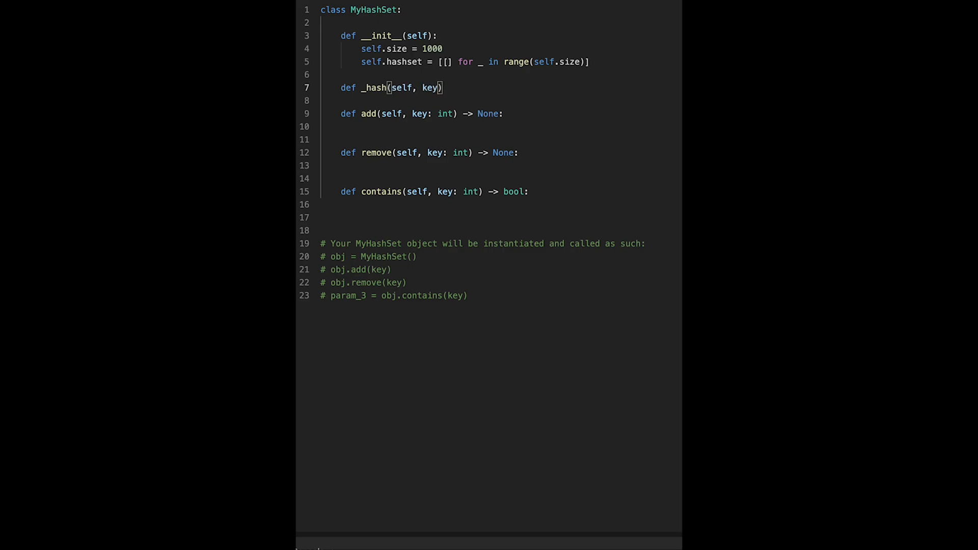
pyautogui.write(':')
pyautogui.write('return')
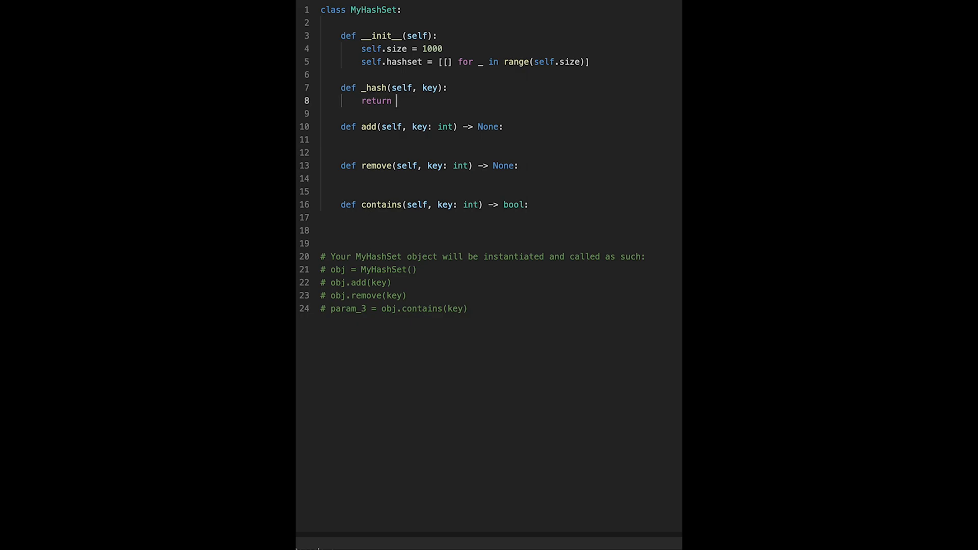
pyautogui.write('key')
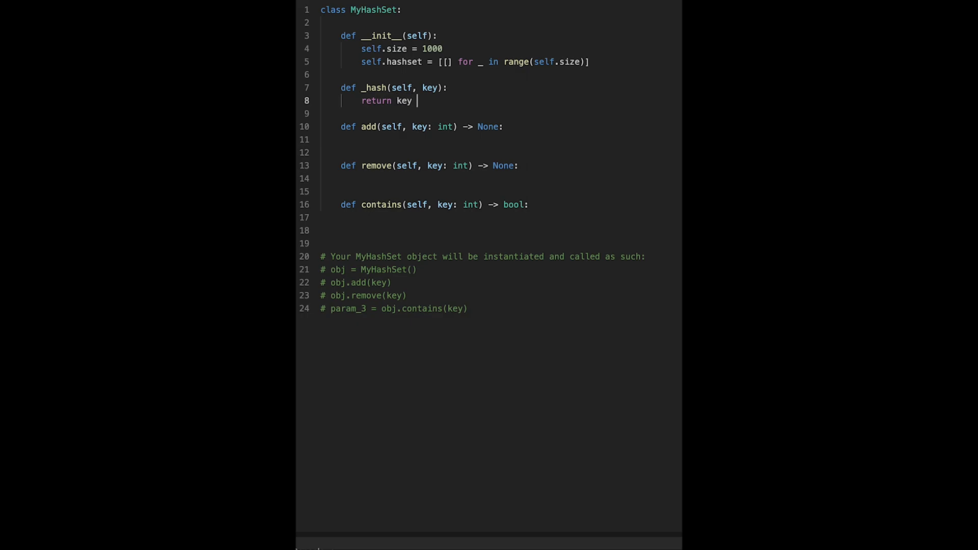
pyautogui.write('%')
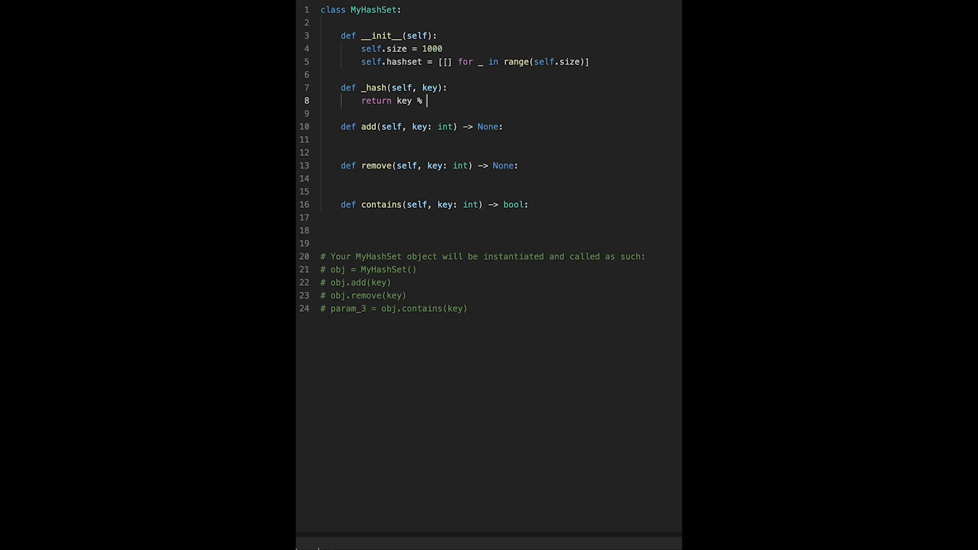
pyautogui.write('self.')
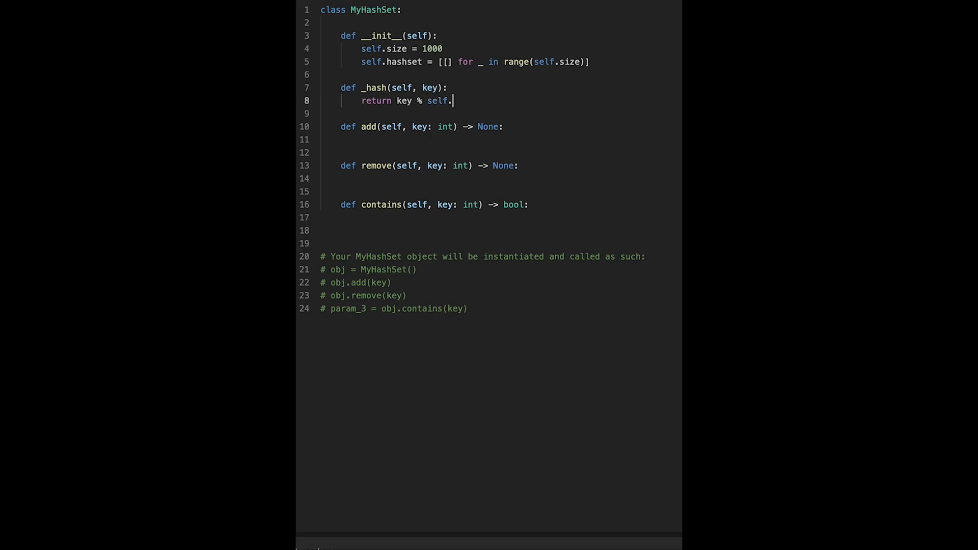
pyautogui.write('size')
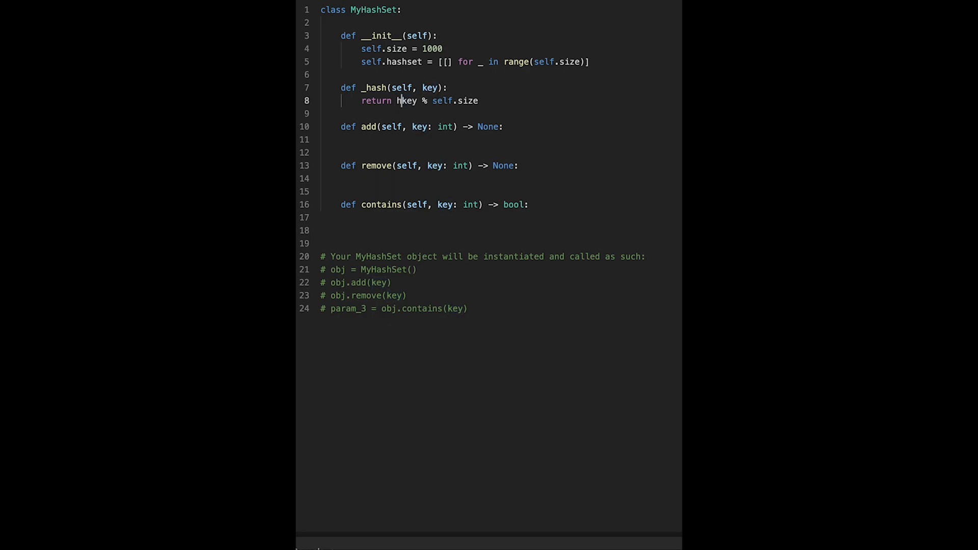
pyautogui.write('ash(')
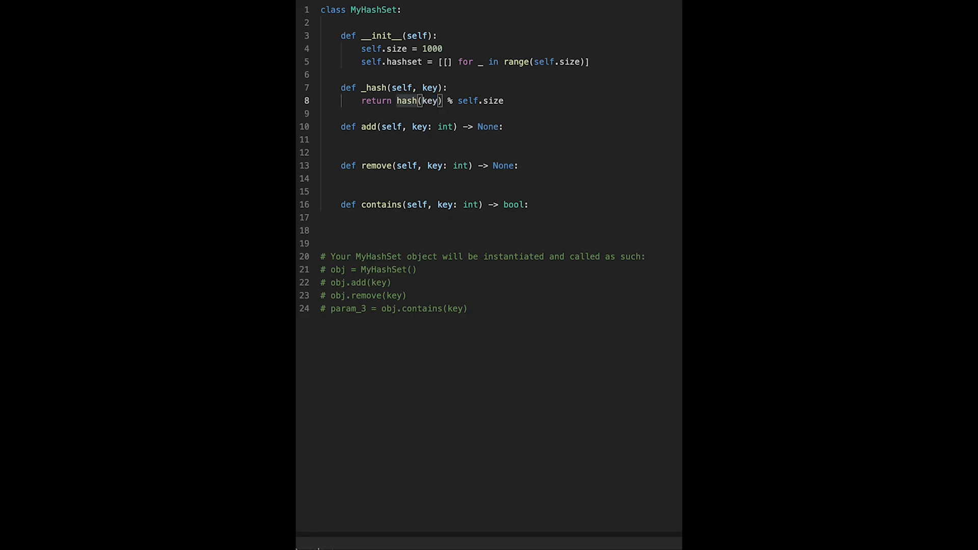
# Step: Highlight hash and key on the return line to emphasize the built-in hash call
pyautogui.doubleClick(429, 100)
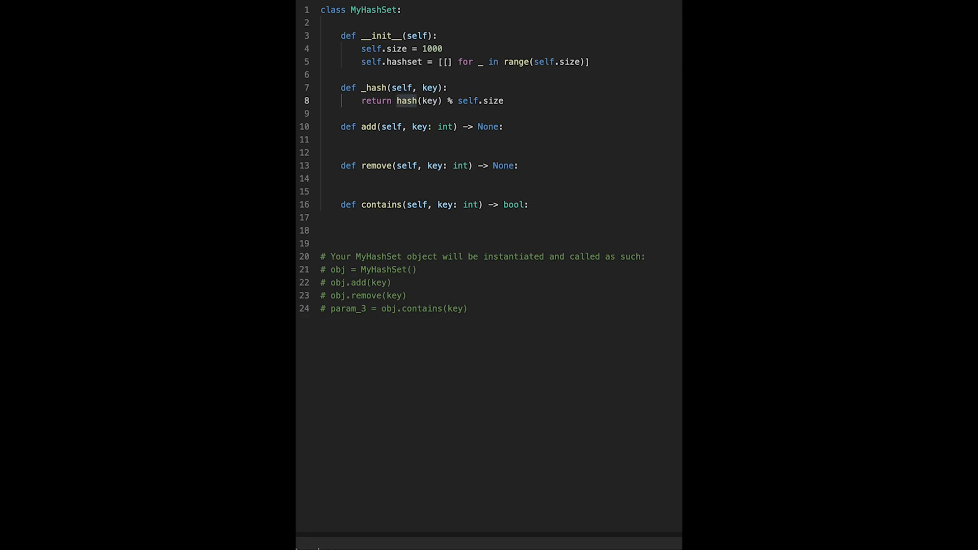
pyautogui.doubleClick(432, 100)
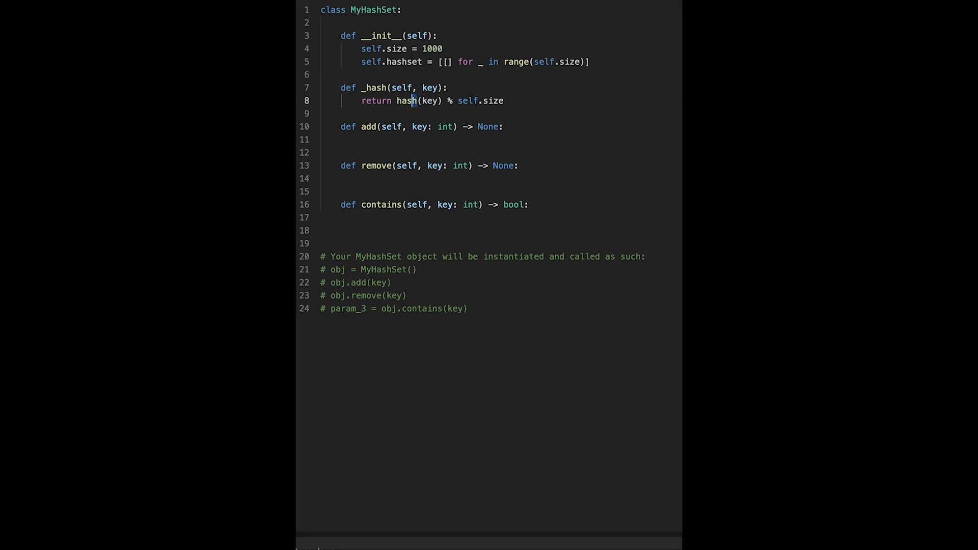
pyautogui.doubleClick(406, 101)
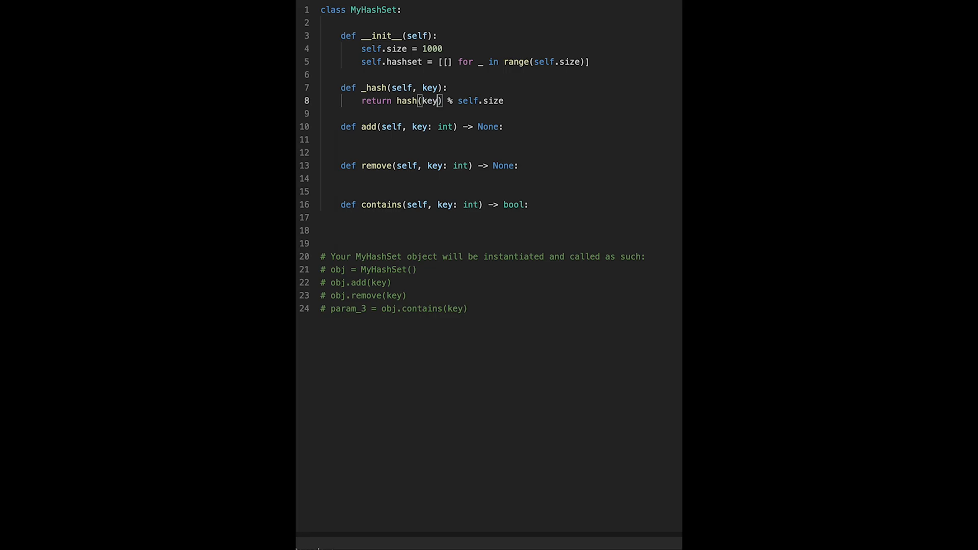
pyautogui.doubleClick(407, 100)
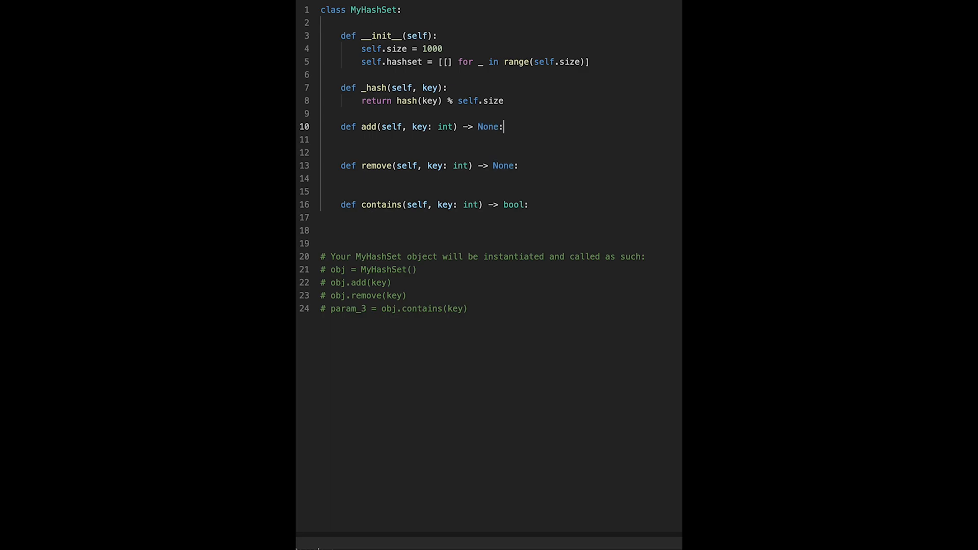
# Step: In add, compute index = self._hash(key)
pyautogui.press('Enter')
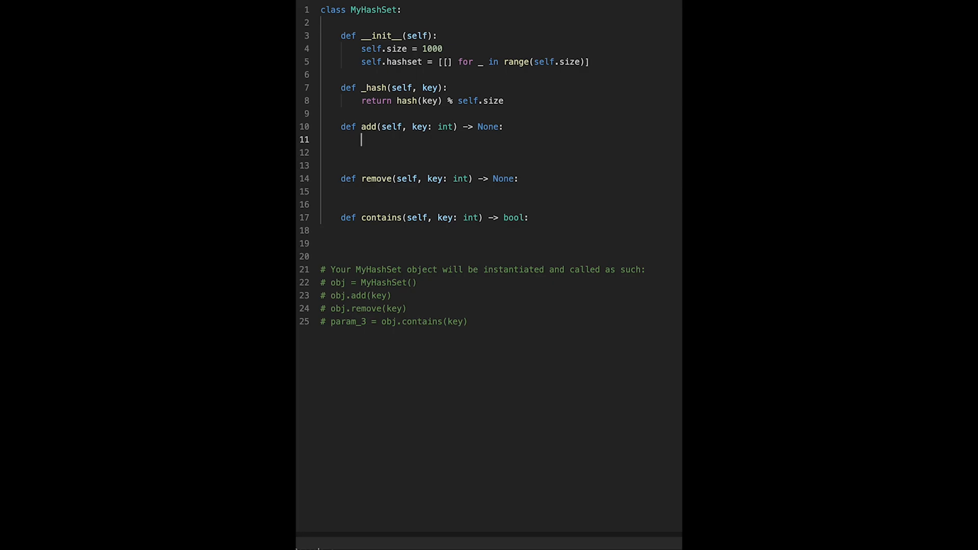
pyautogui.write('index')
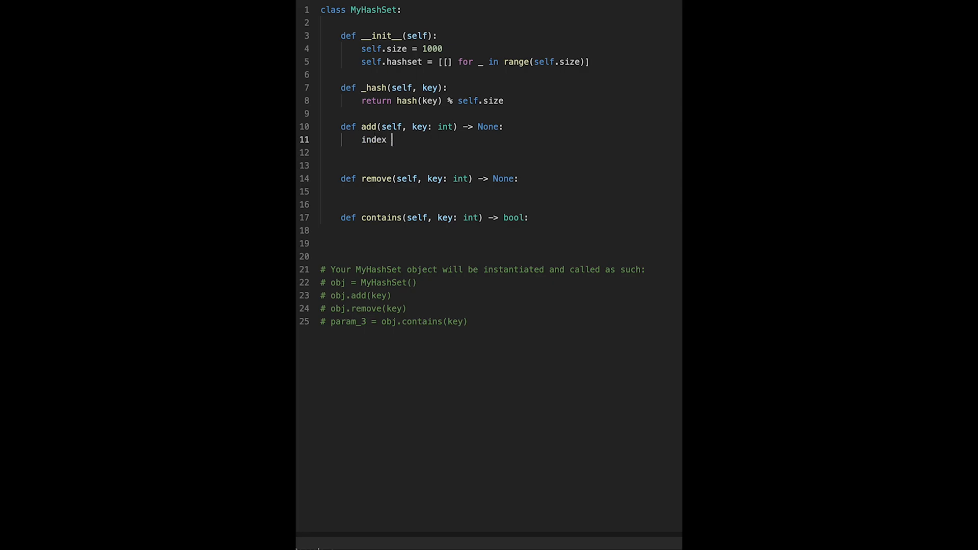
pyautogui.write('= self')
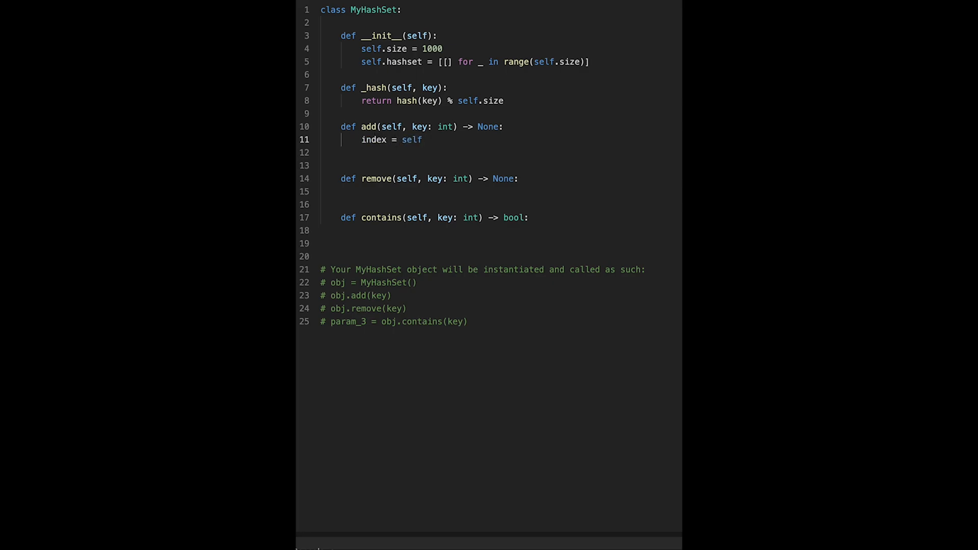
pyautogui.write('._')
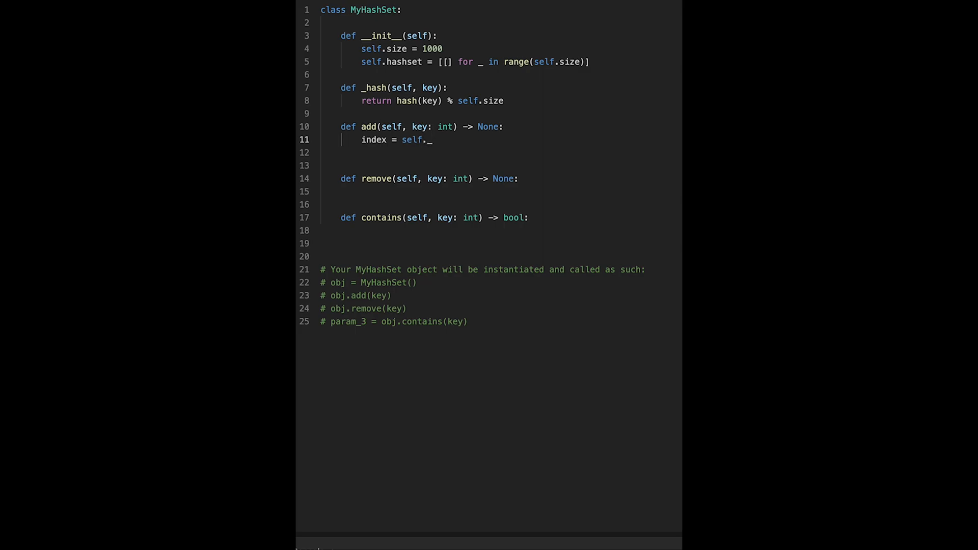
pyautogui.write('hash()')
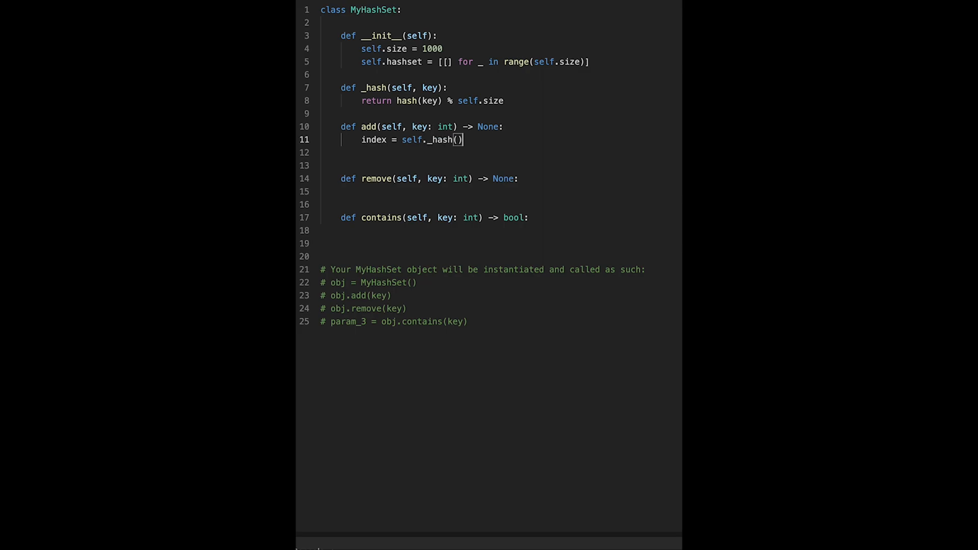
pyautogui.write('key')
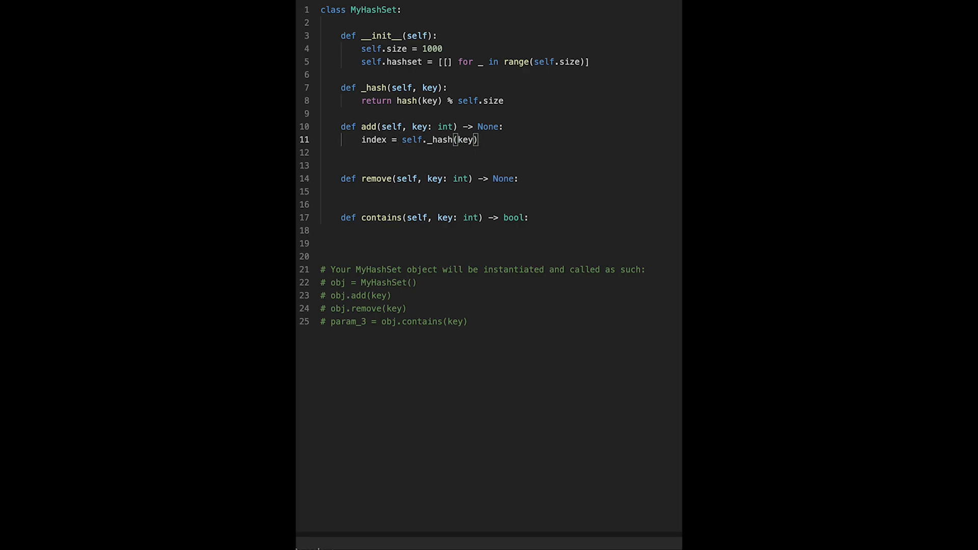
pyautogui.press('Enter')
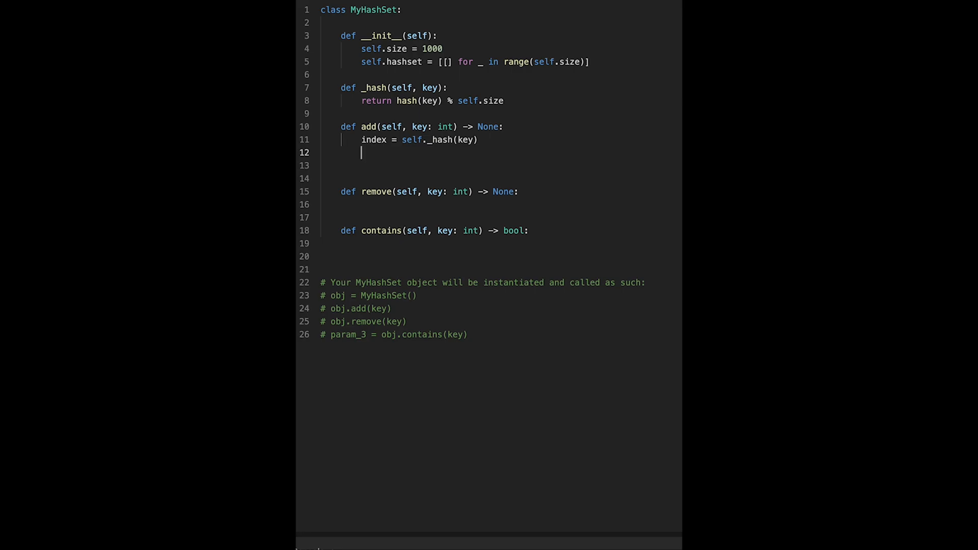
# Step: Look up bucket = self.hashset[index] in add
pyautogui.write('bu')
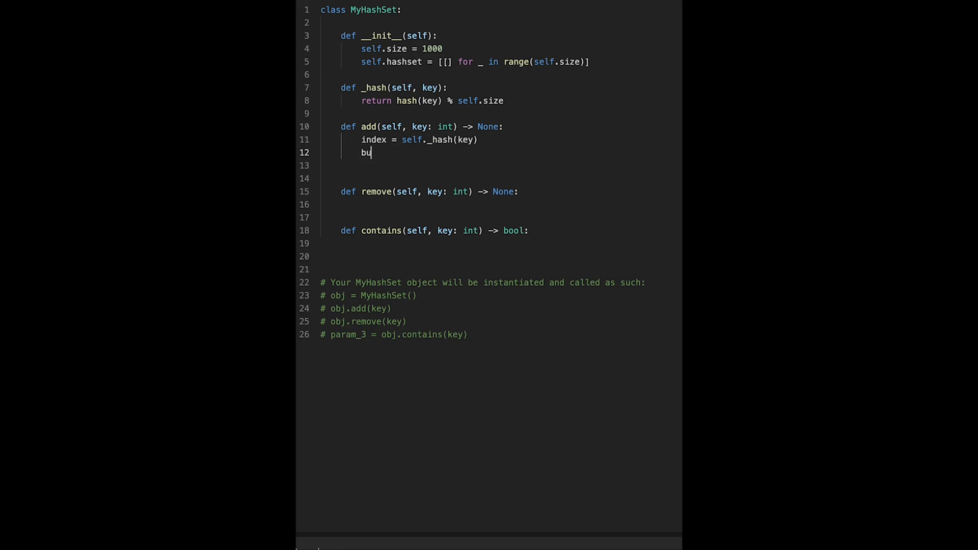
pyautogui.write('cket')
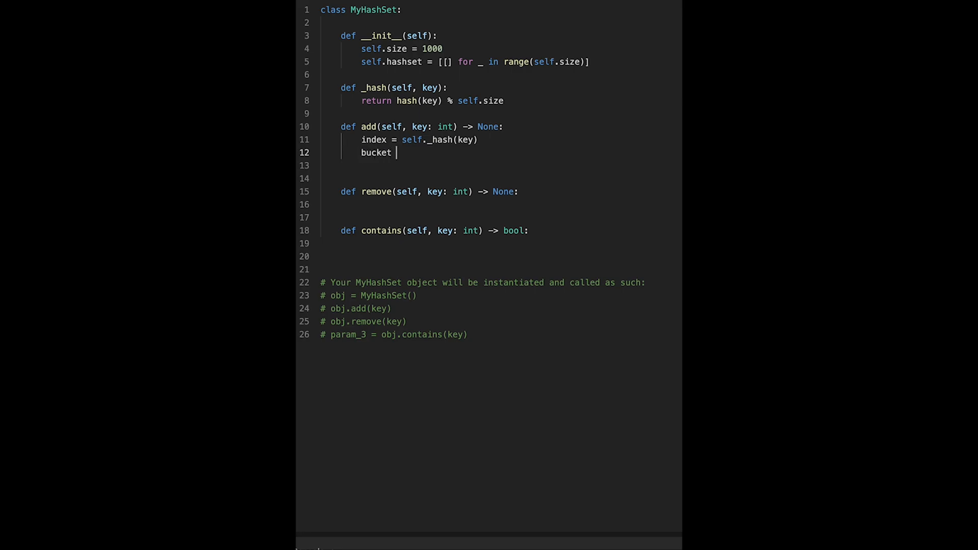
pyautogui.write('= self.')
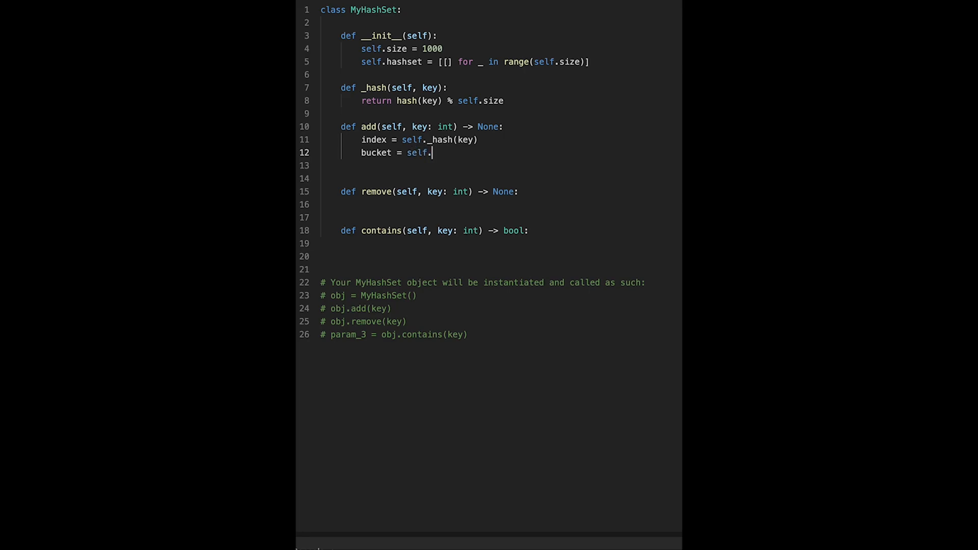
pyautogui.write('hashset[')
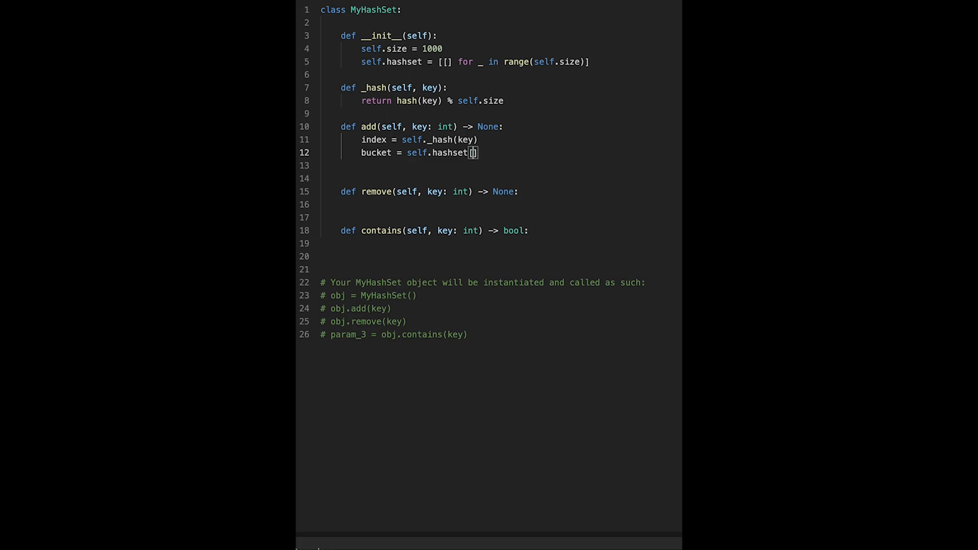
pyautogui.write('index')
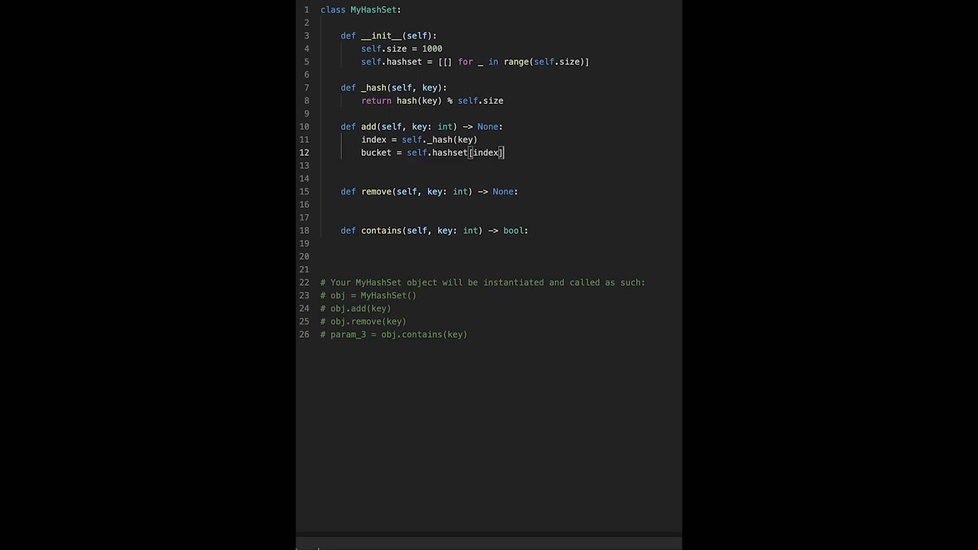
pyautogui.press('Enter')
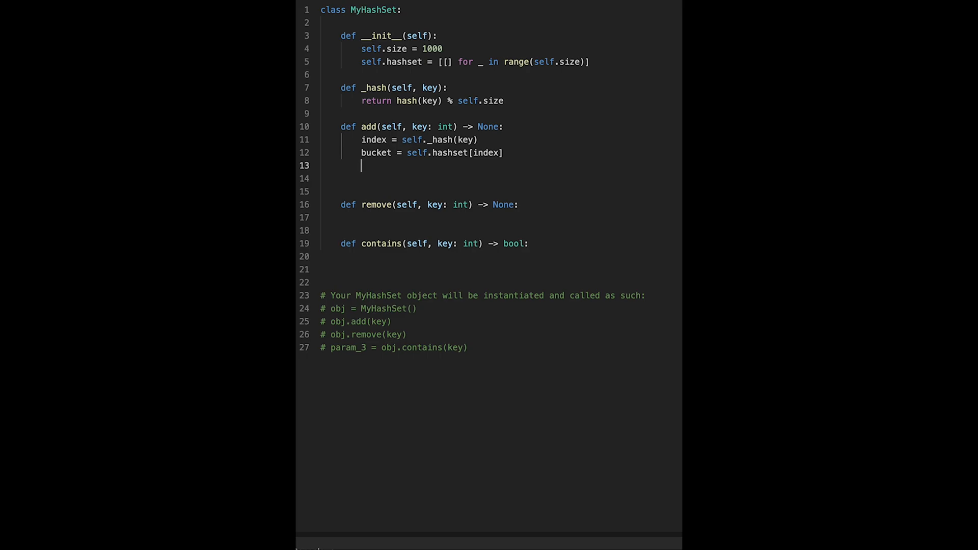
# Step: Loop over the bucket returning early if value == key, otherwise bucket.append(key)
pyautogui.write('for')
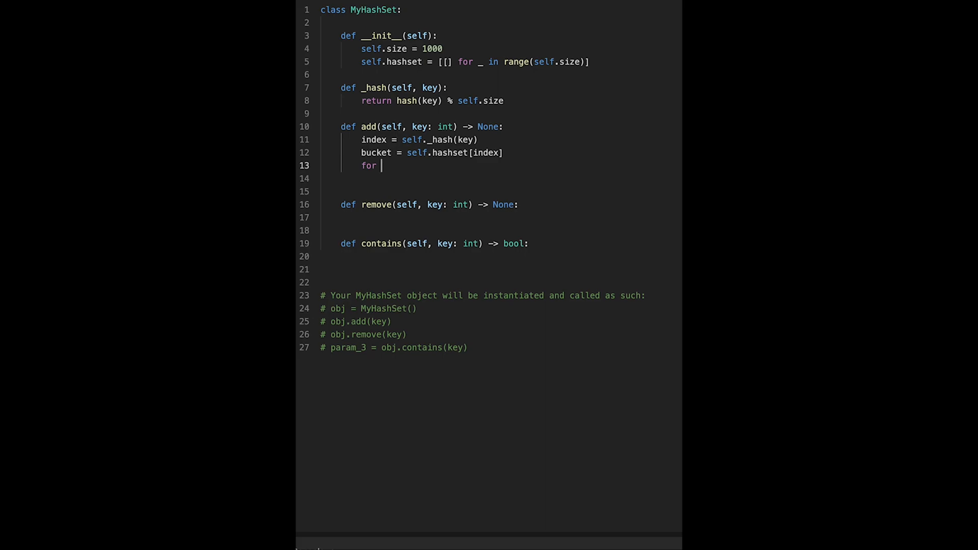
pyautogui.write('value in')
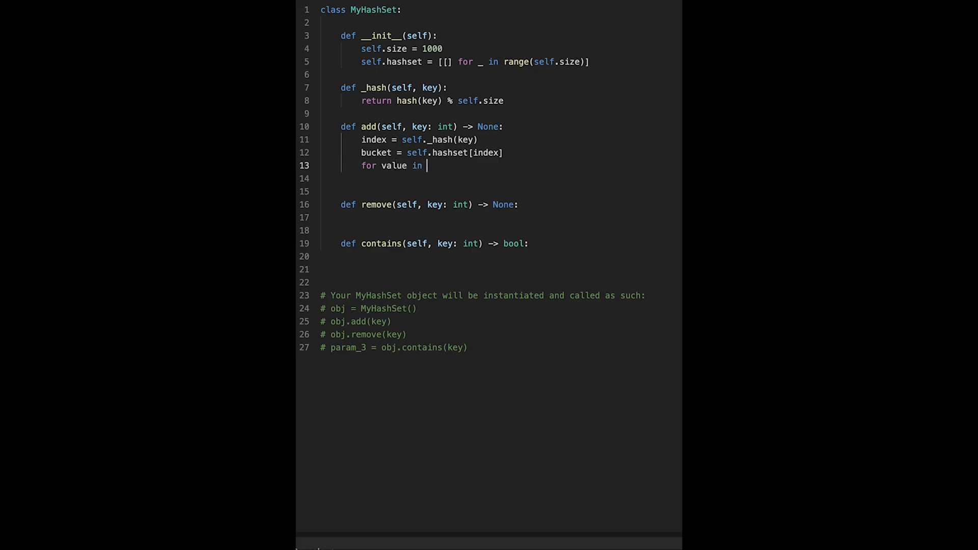
pyautogui.write('bucket')
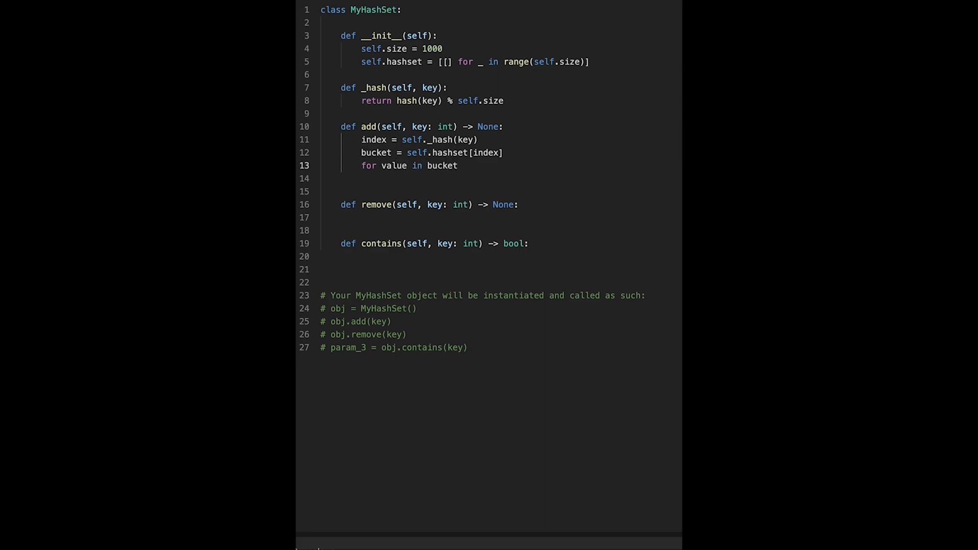
pyautogui.write(':')
pyautogui.click(501, 179)
pyautogui.write('if value == key:')
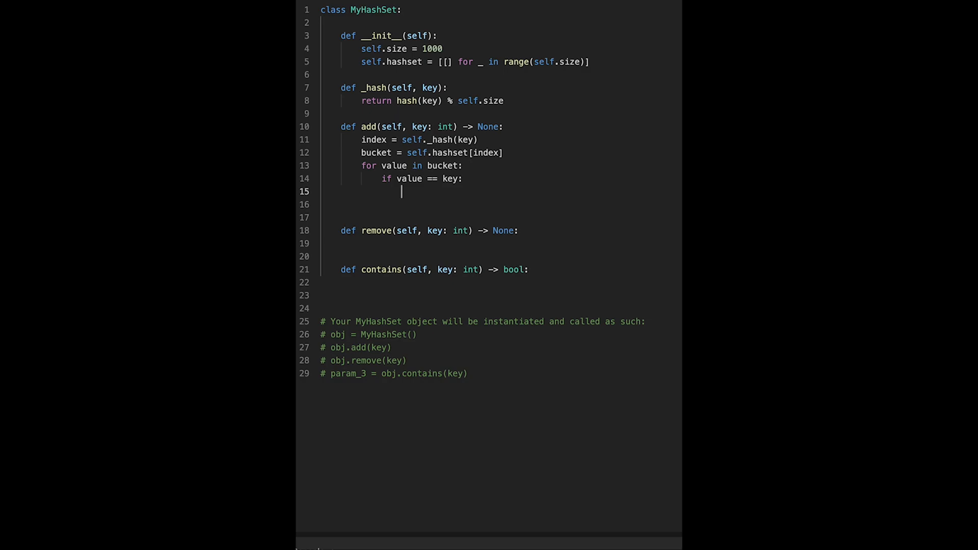
pyautogui.write('return')
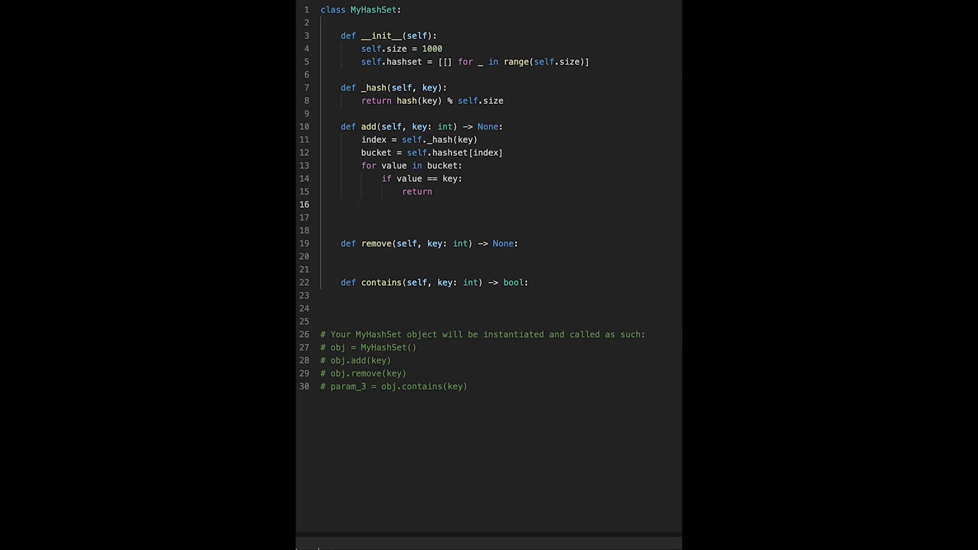
pyautogui.write('buc')
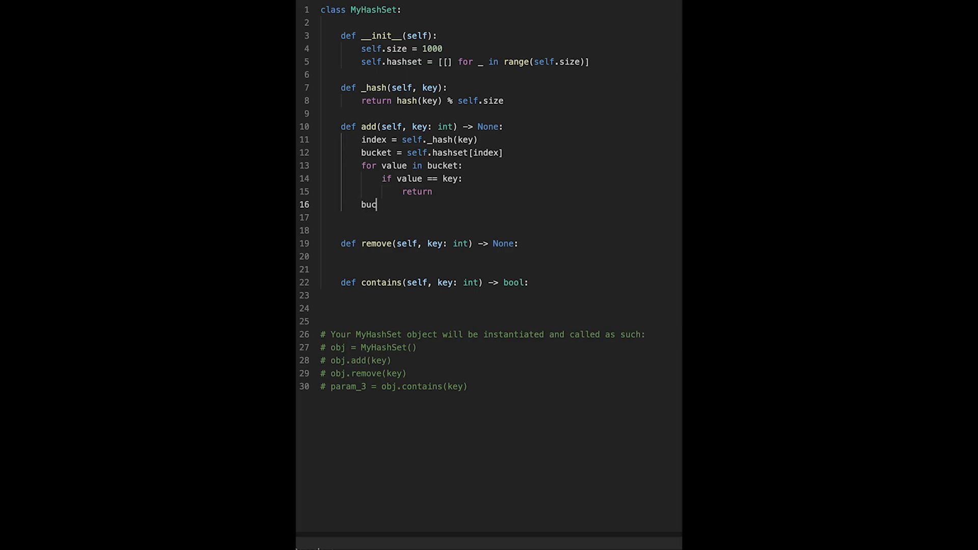
pyautogui.write('ket.appen')
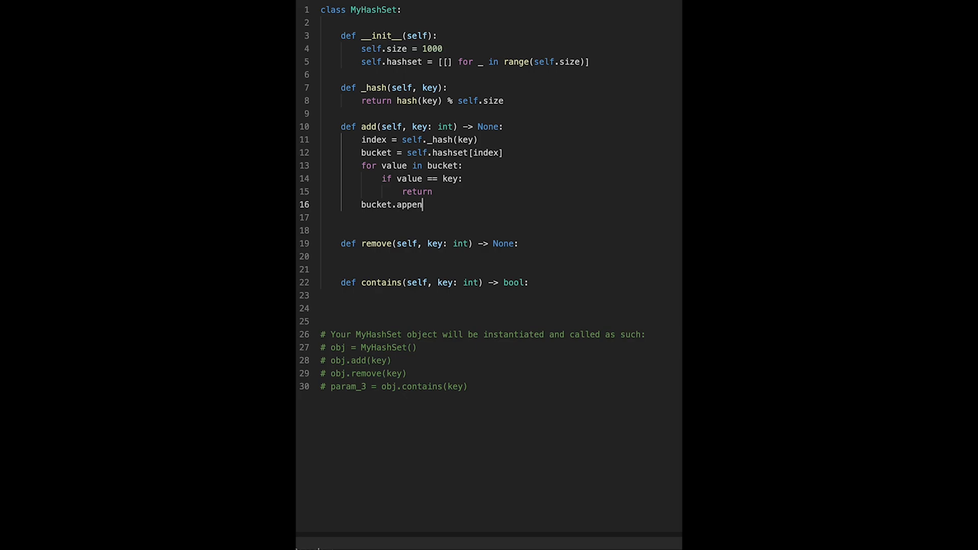
pyautogui.write('d(key)')
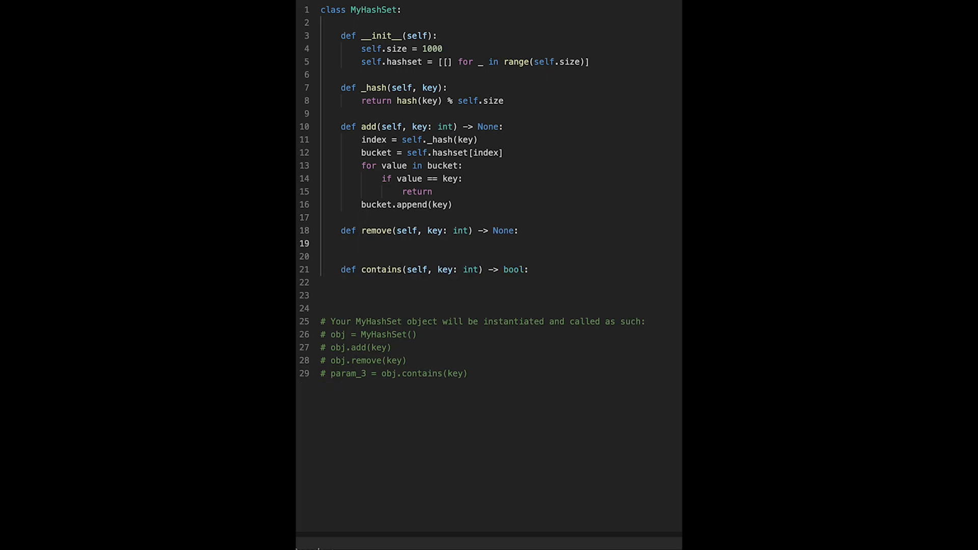
# Step: In remove, compute index = self._hash(key) and bucket = self.hashset[index]
pyautogui.write('index')
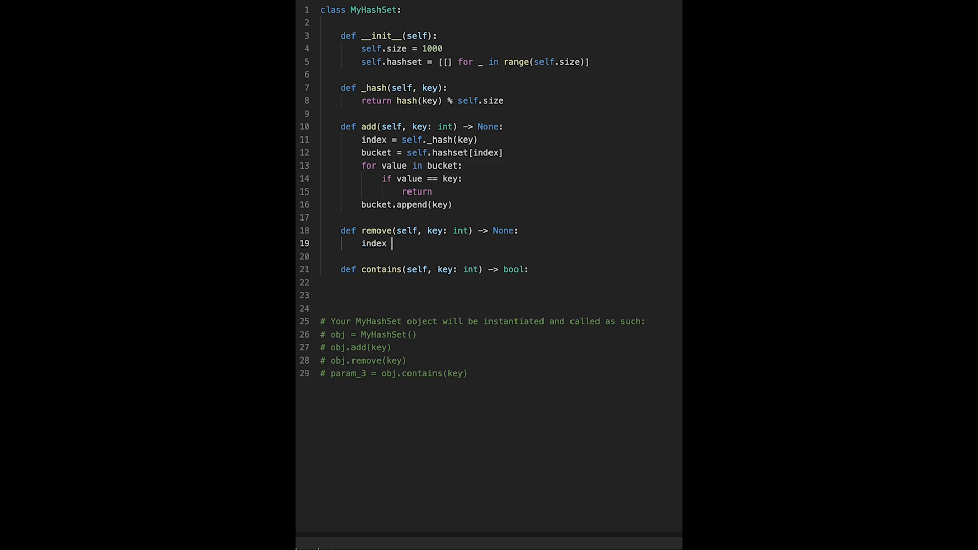
pyautogui.write('= se')
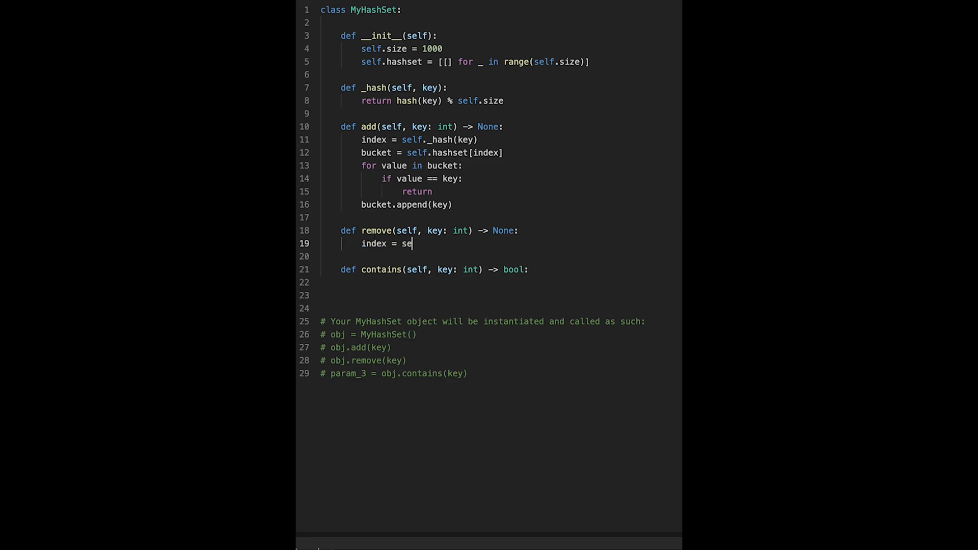
pyautogui.write('lf._hash')
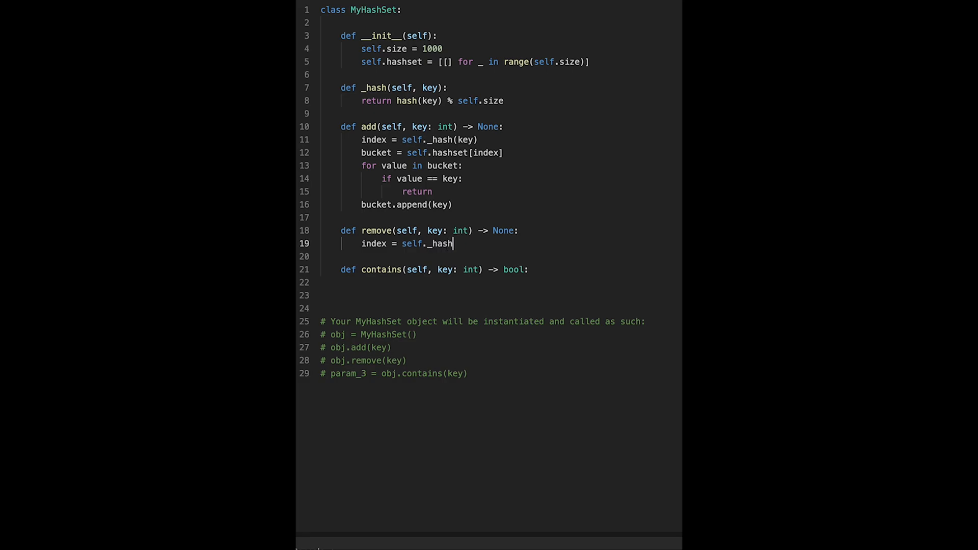
pyautogui.write('(key)')
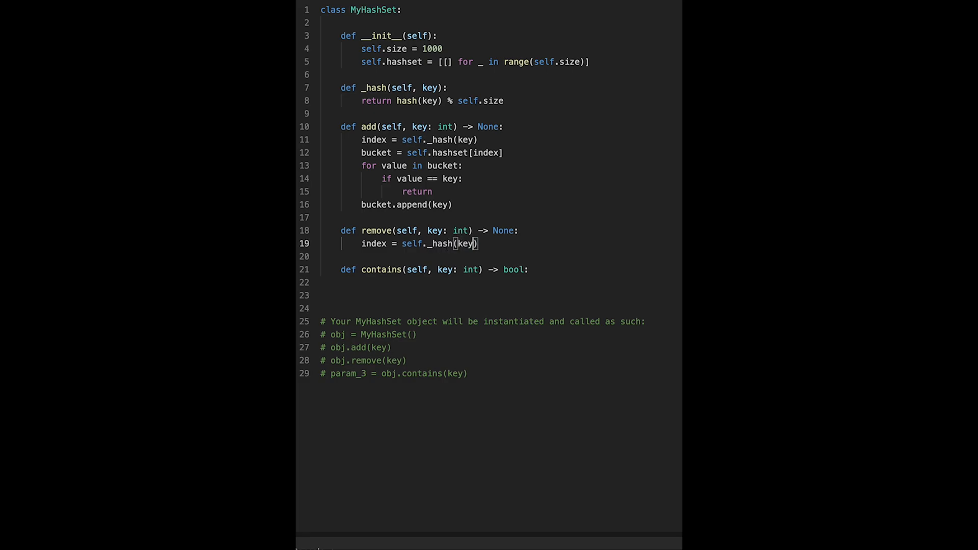
pyautogui.write('buc')
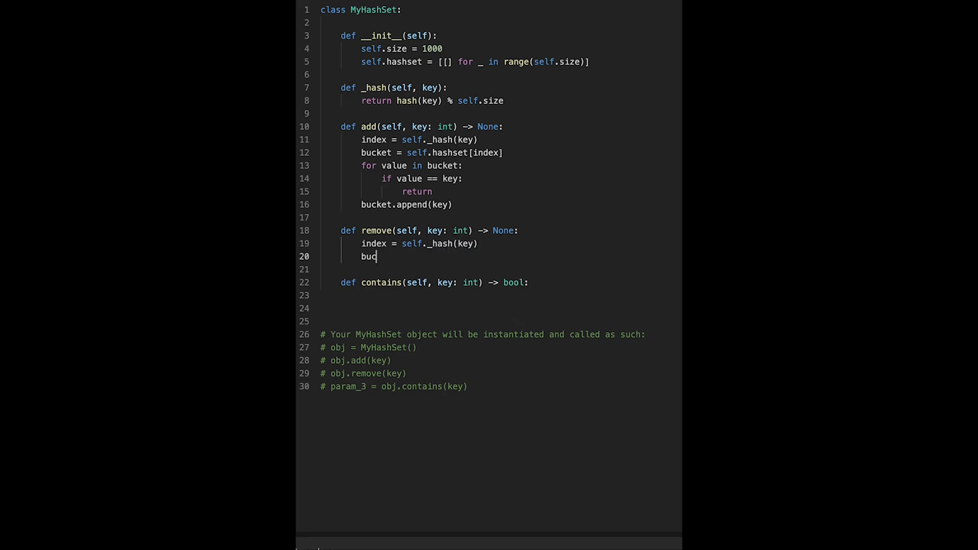
pyautogui.write('ket = self.has')
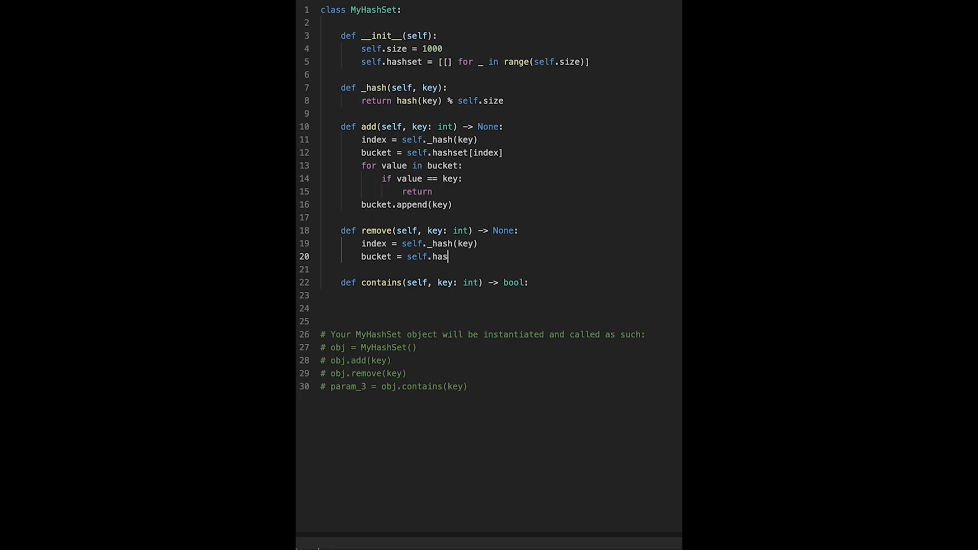
pyautogui.write('hset')
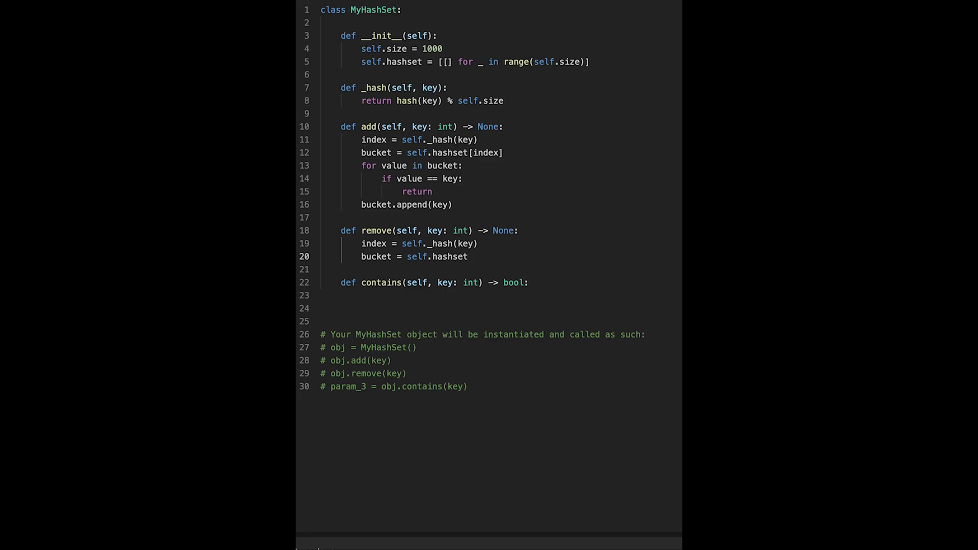
pyautogui.write('[index]')
pyautogui.write('for')
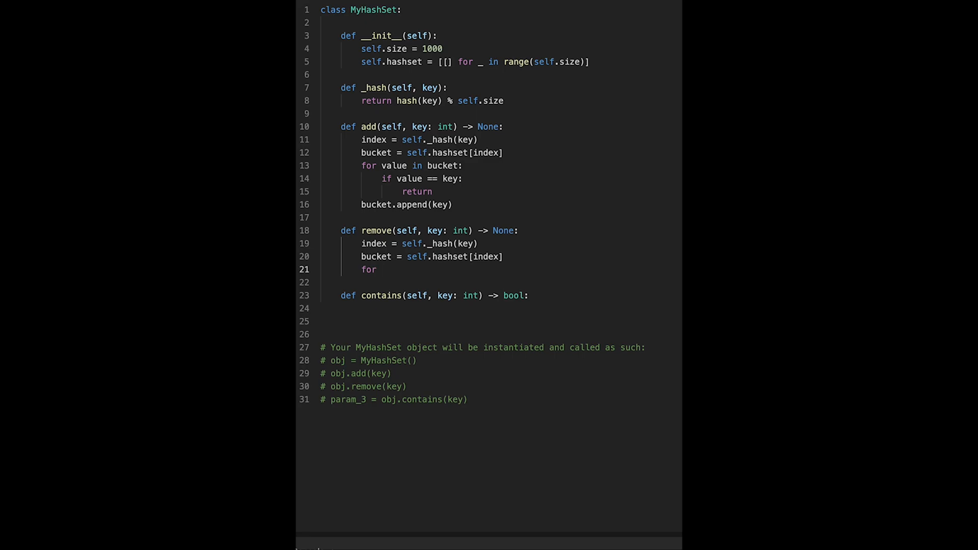
# Step: Loop for i in range(len(bucket)) with the check if bucket[i] == key:
pyautogui.write('i')
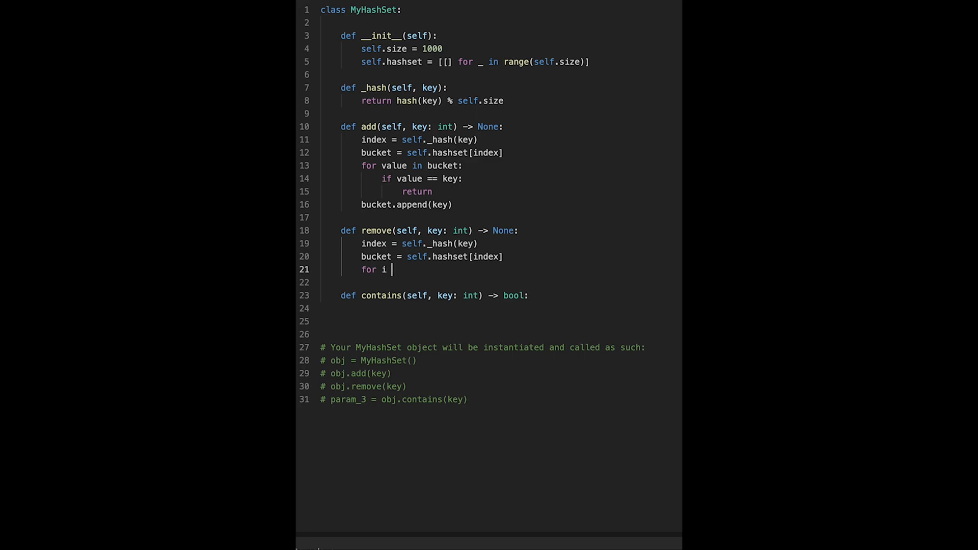
pyautogui.write('in range()')
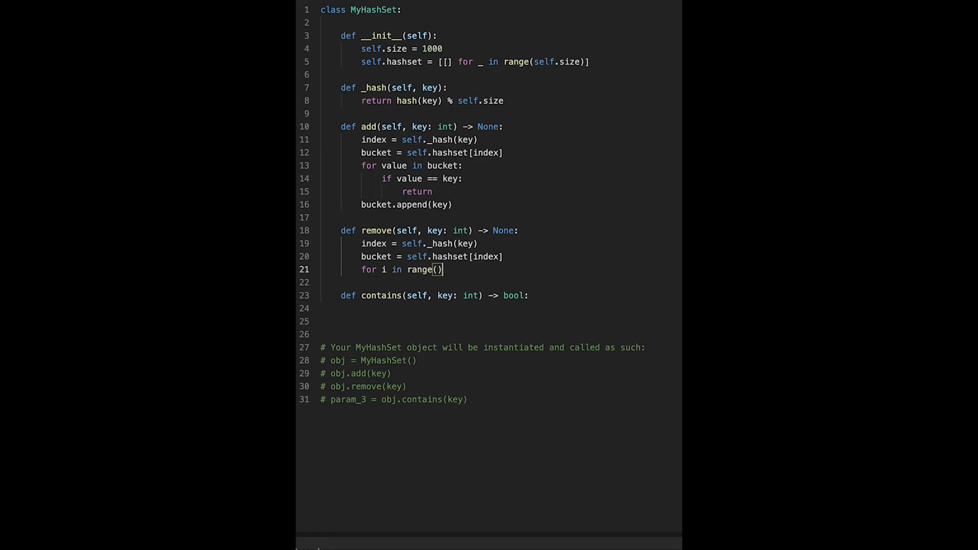
pyautogui.write('len(bu')
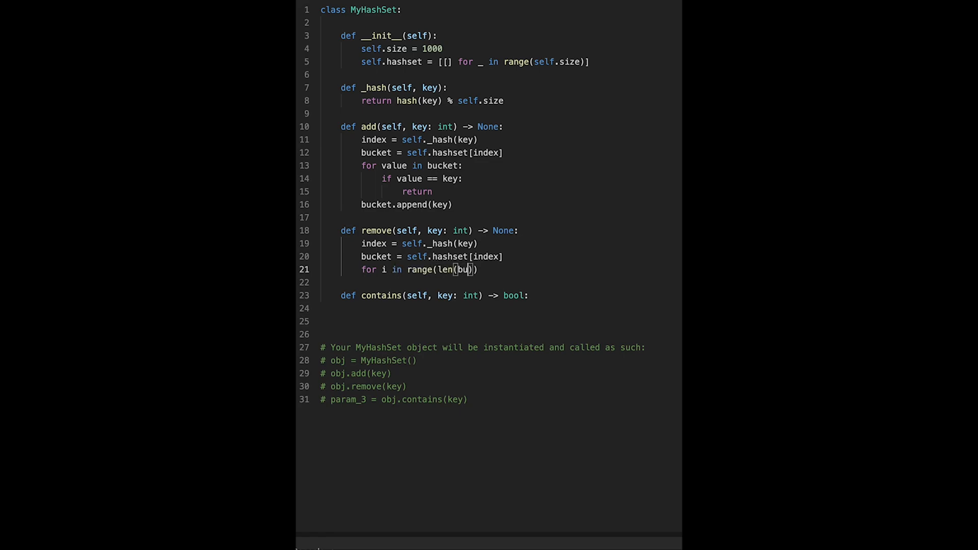
pyautogui.write('cket)')
pyautogui.write('if buc')
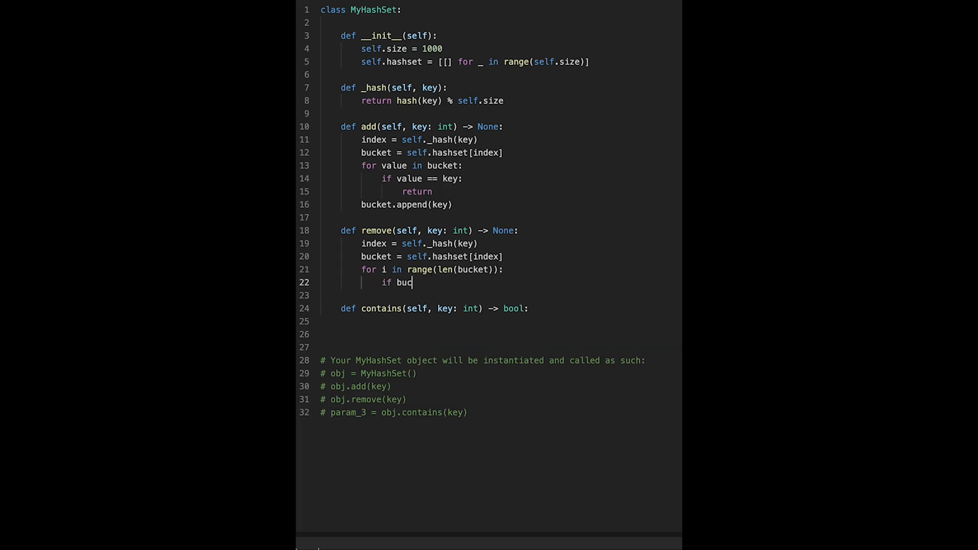
pyautogui.write('ket[]')
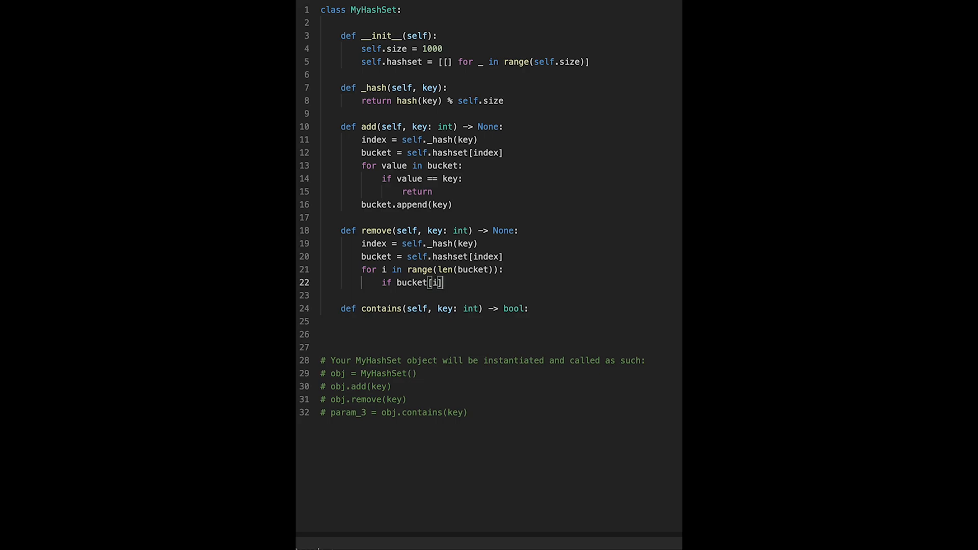
pyautogui.write('== key:')
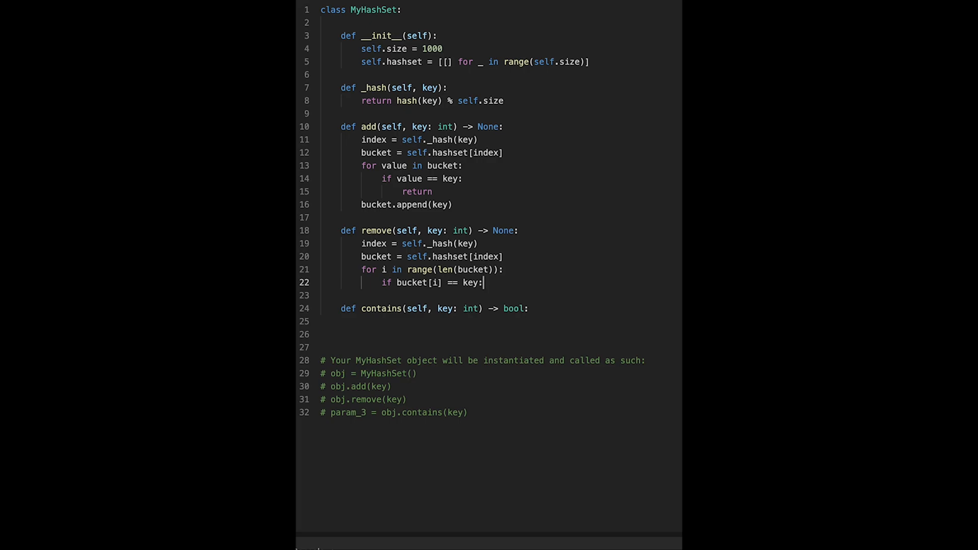
# Step: On a match, del bucket[i] and return
pyautogui.press('Enter')
pyautogui.write('del')
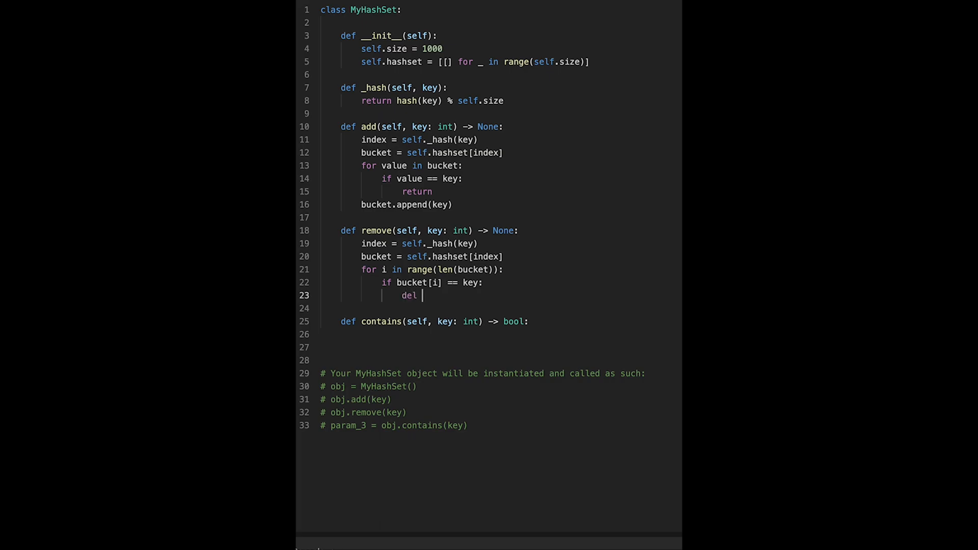
pyautogui.write('bucket[i]')
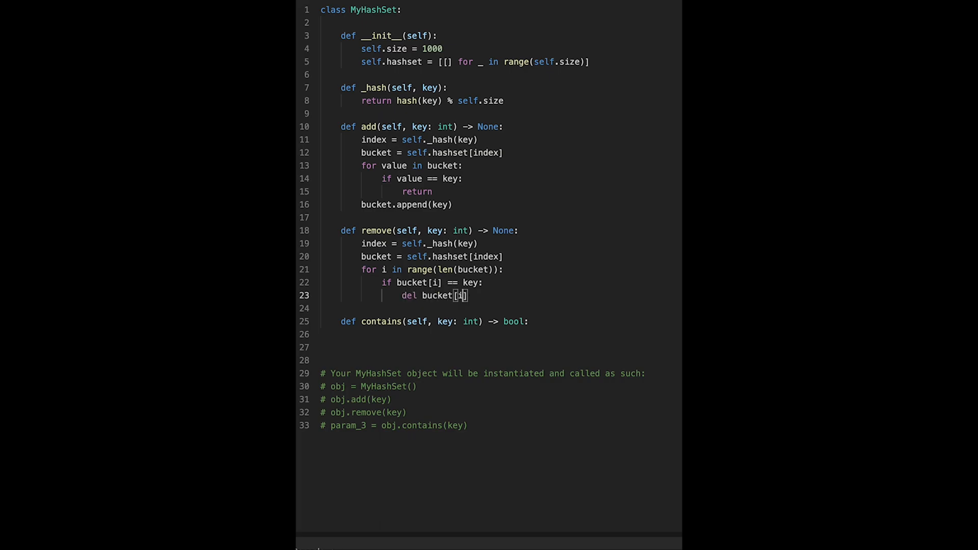
pyautogui.press('Enter')
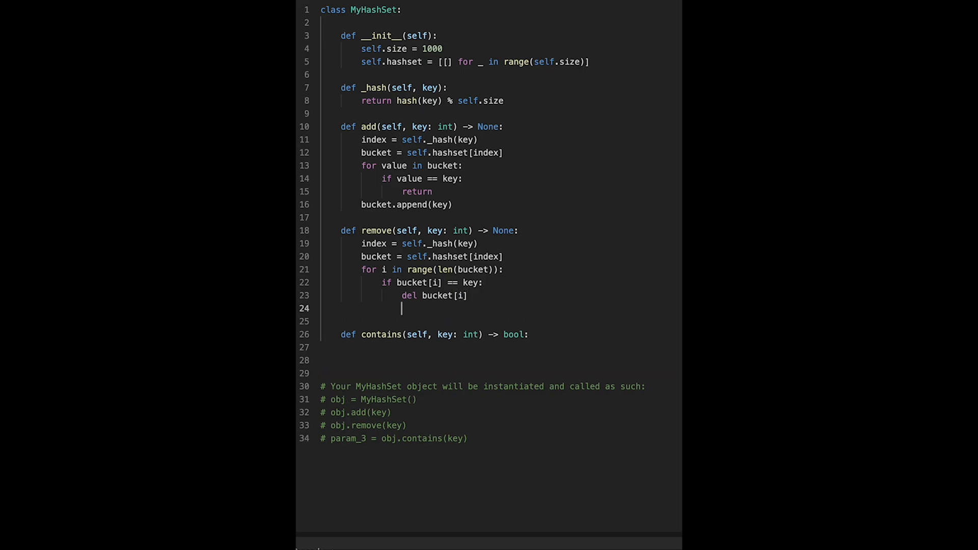
pyautogui.write('return')
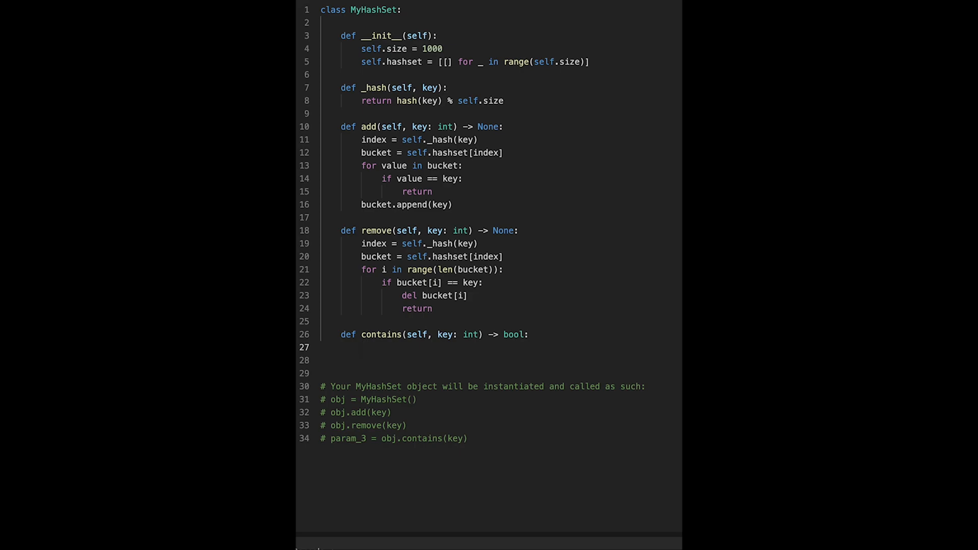
# Step: In contains, compute index = self._hash(key) and bucket = self.hashset[index]
pyautogui.click(363, 347)
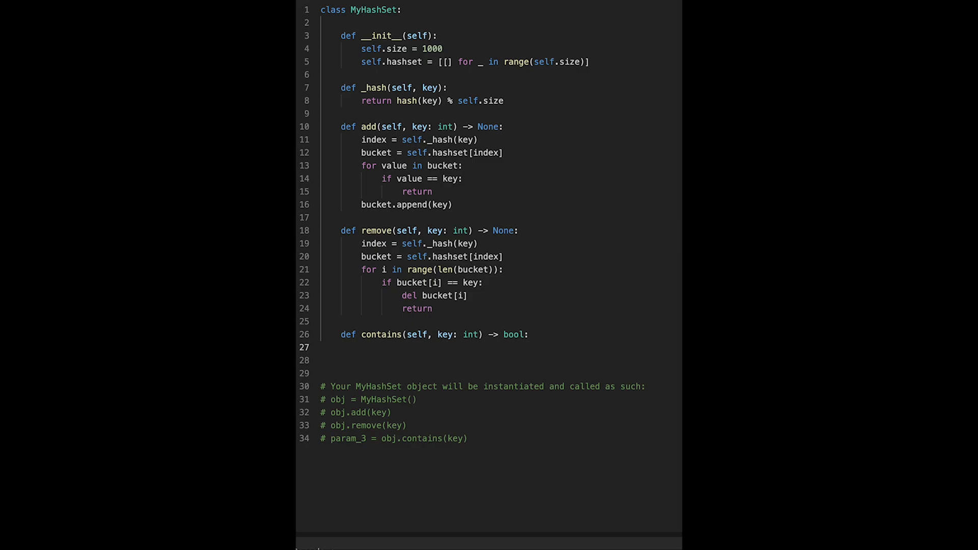
pyautogui.write('index = selr')
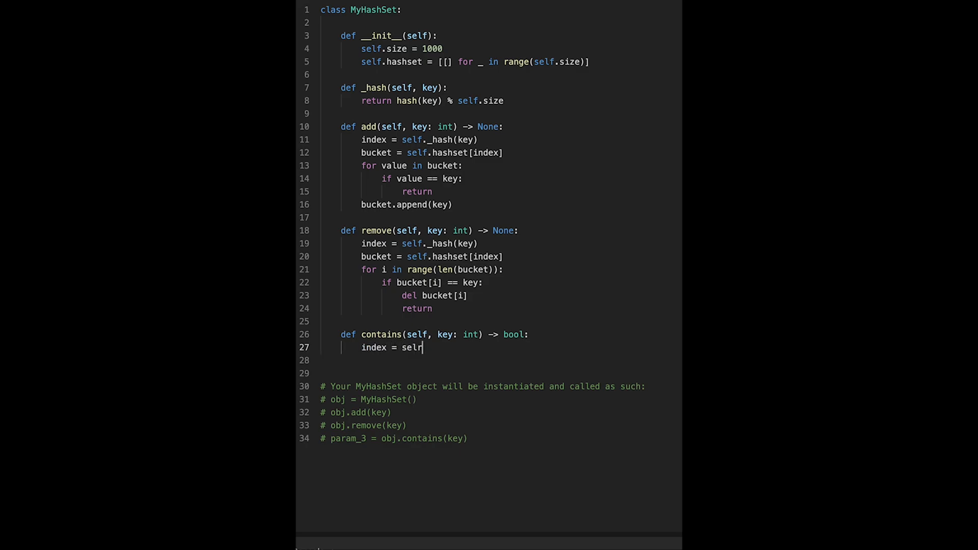
pyautogui.write('.')
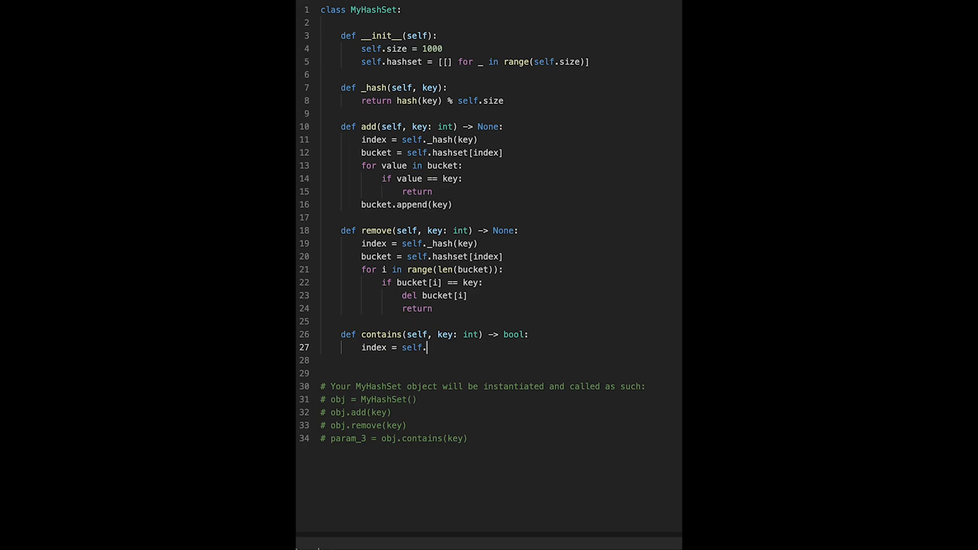
pyautogui.write('_hash')
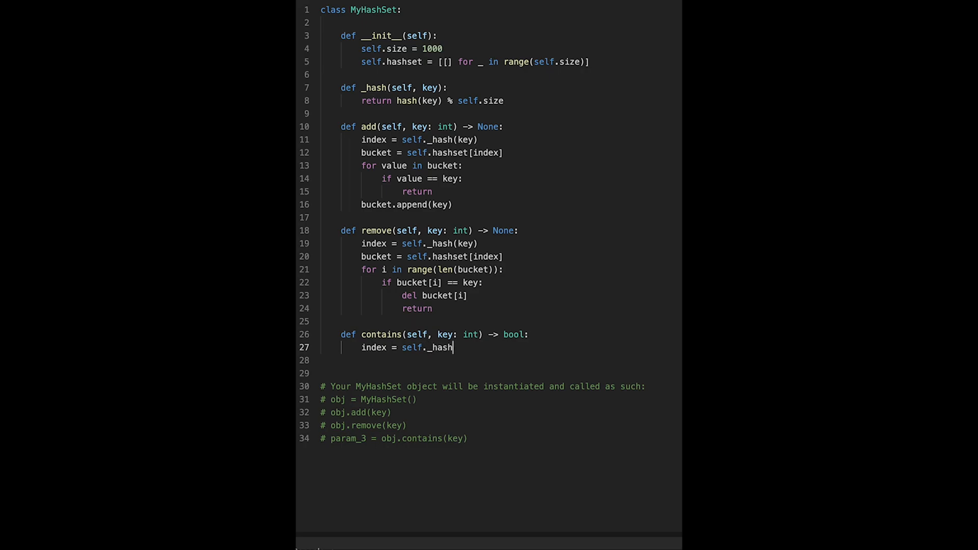
pyautogui.write('(key)')
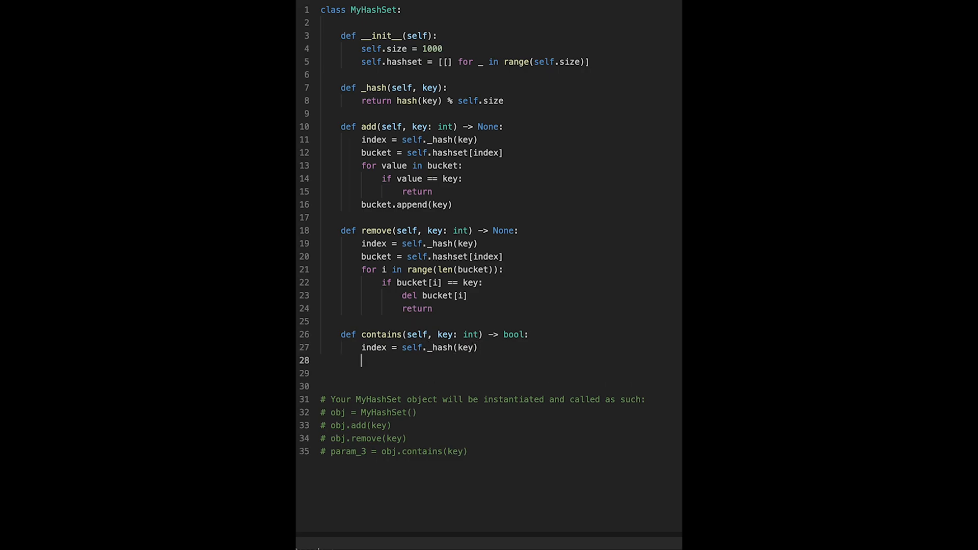
pyautogui.write('bucket =')
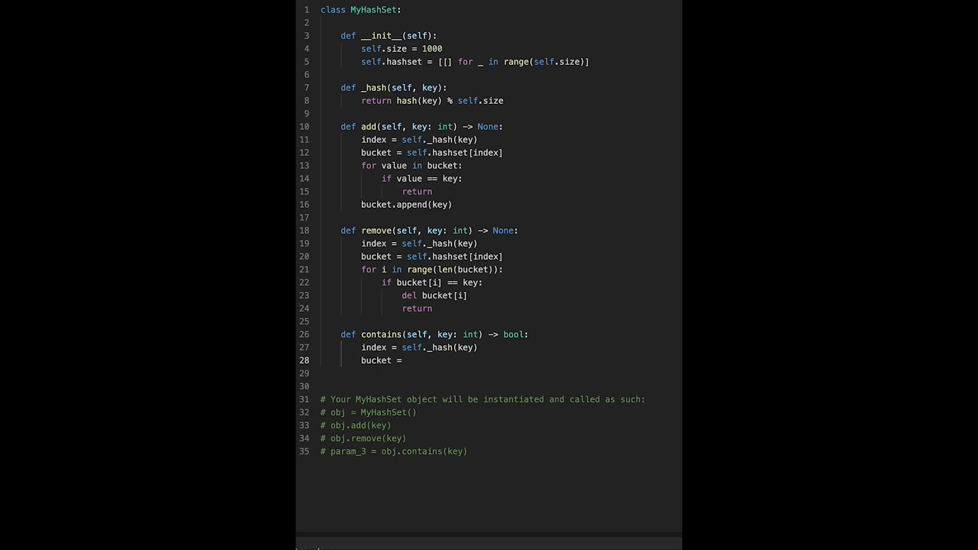
pyautogui.write('self.hashs')
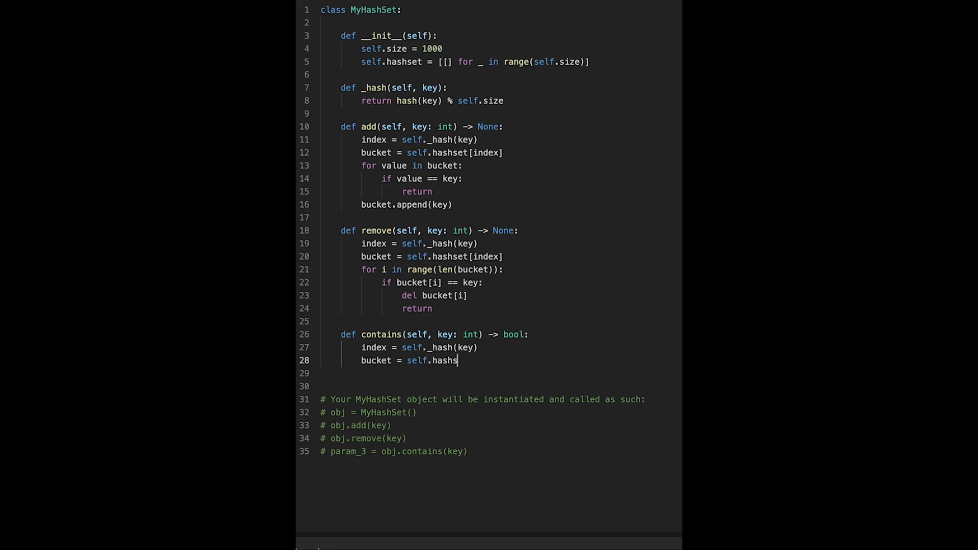
pyautogui.write('et[index]')
pyautogui.write('for value in')
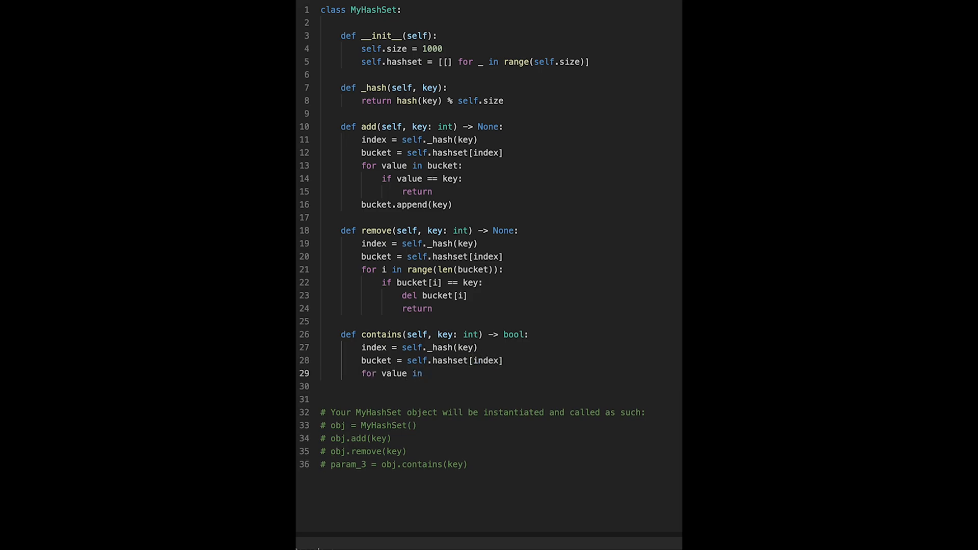
# Step: Scan the bucket returning True if value == key, else return False
pyautogui.write('bucket:')
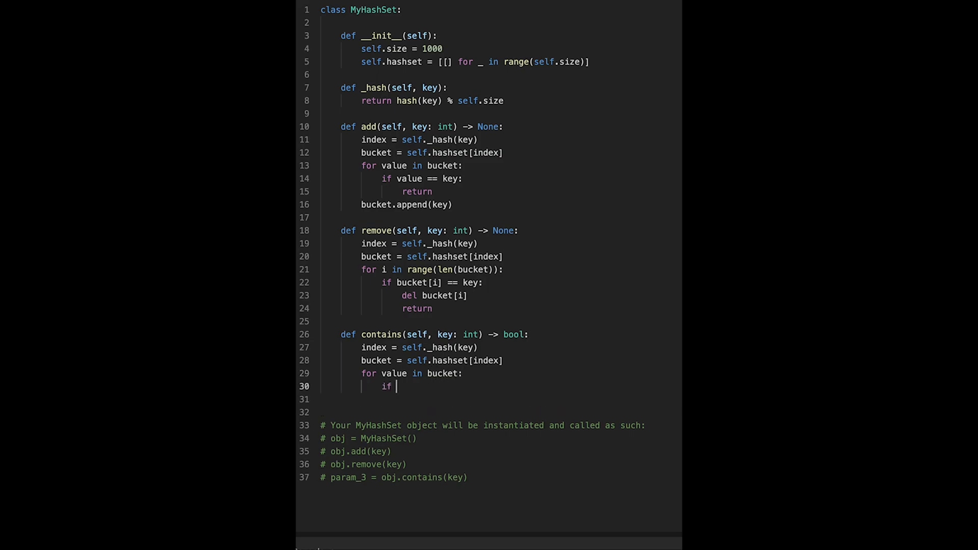
pyautogui.write('value == key')
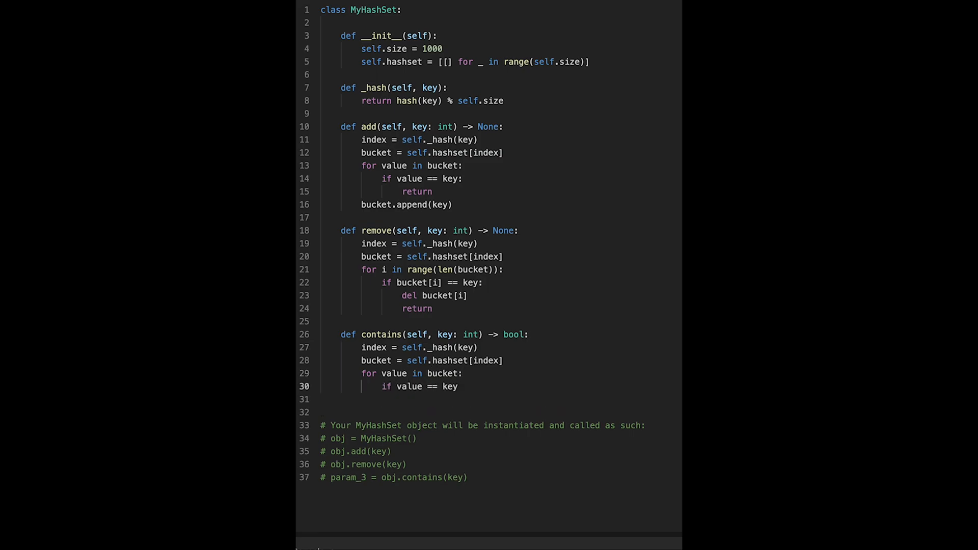
pyautogui.write(':')
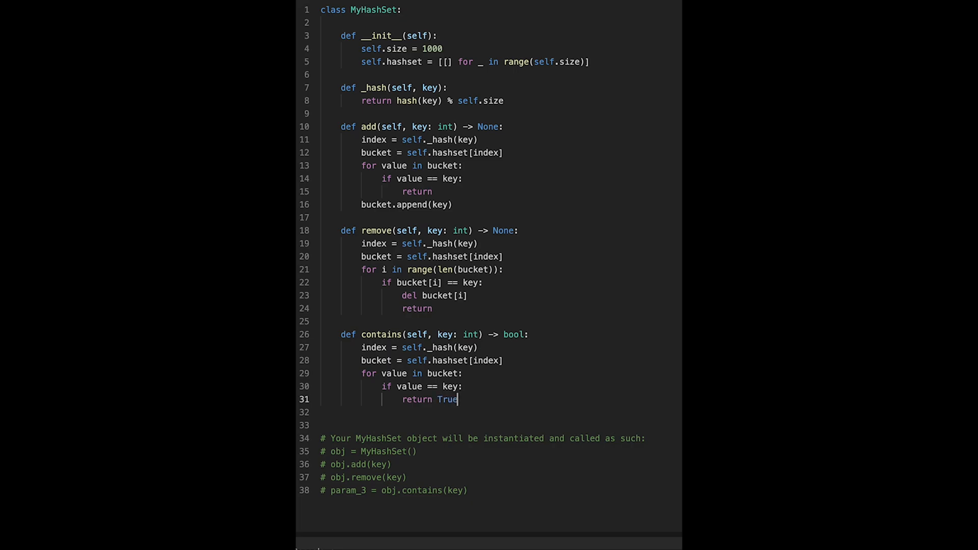
pyautogui.press('Enter')
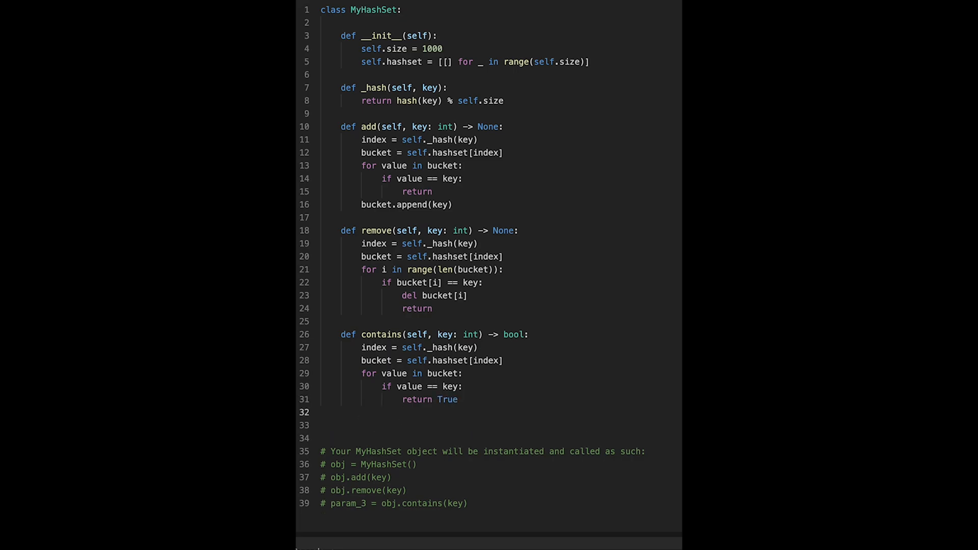
pyautogui.write('return')
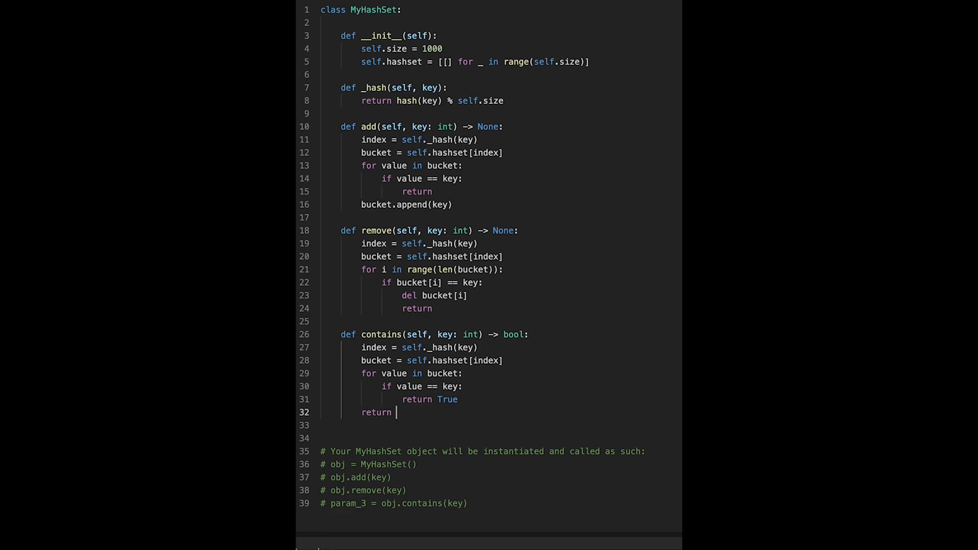
pyautogui.write('False')
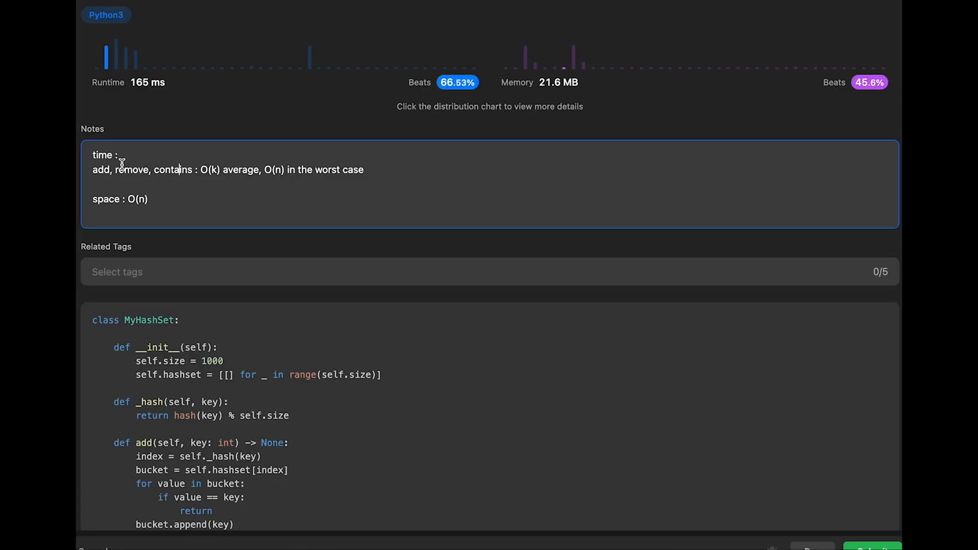
pyautogui.moveTo(107, 179)
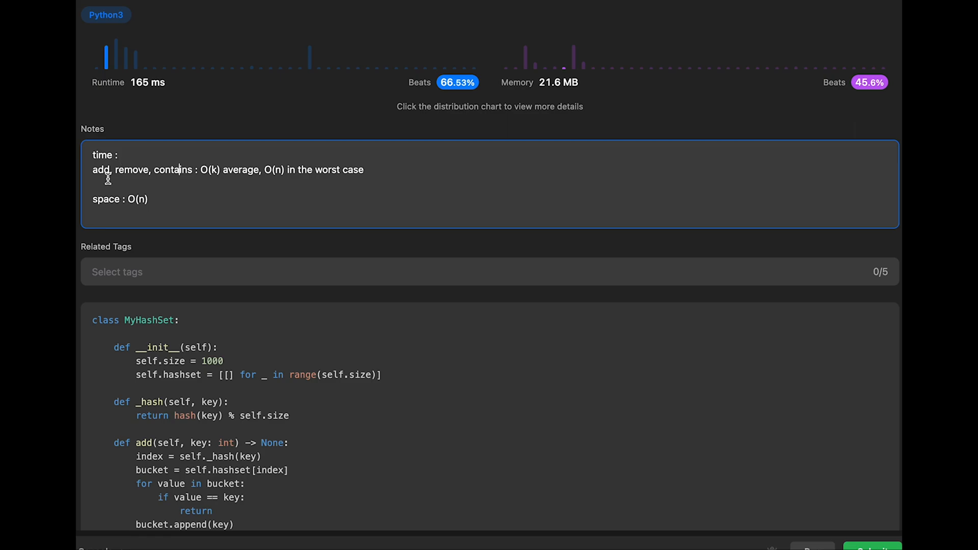
pyautogui.moveTo(202, 180)
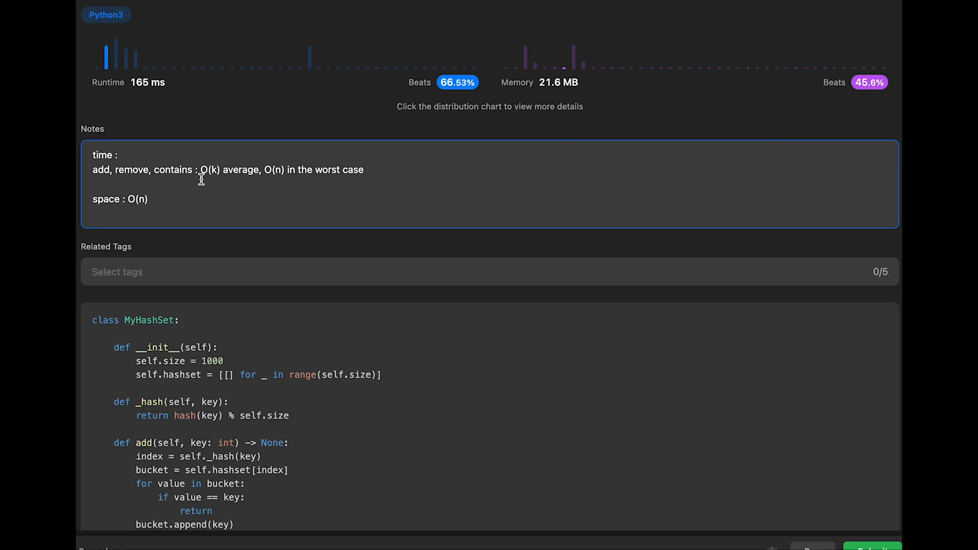
pyautogui.moveTo(231, 183)
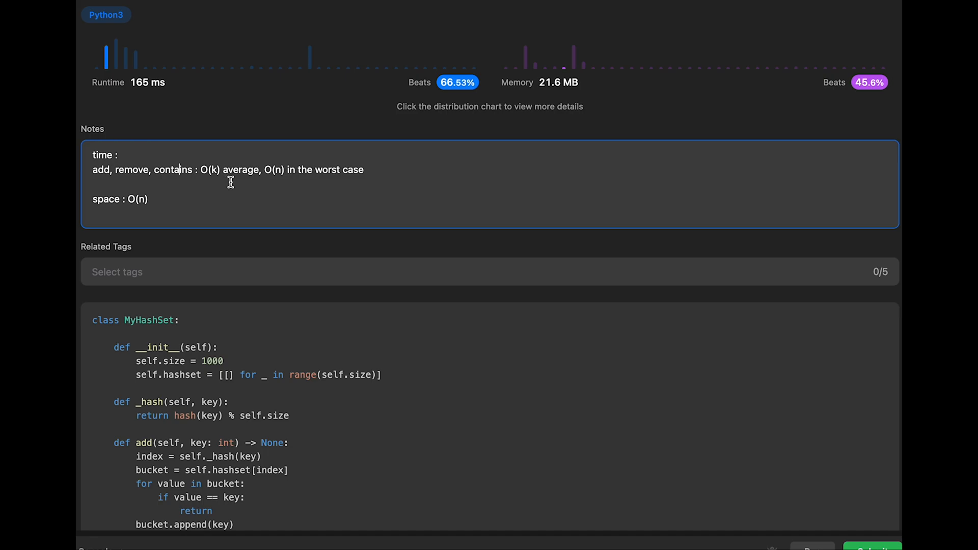
pyautogui.moveTo(243, 188)
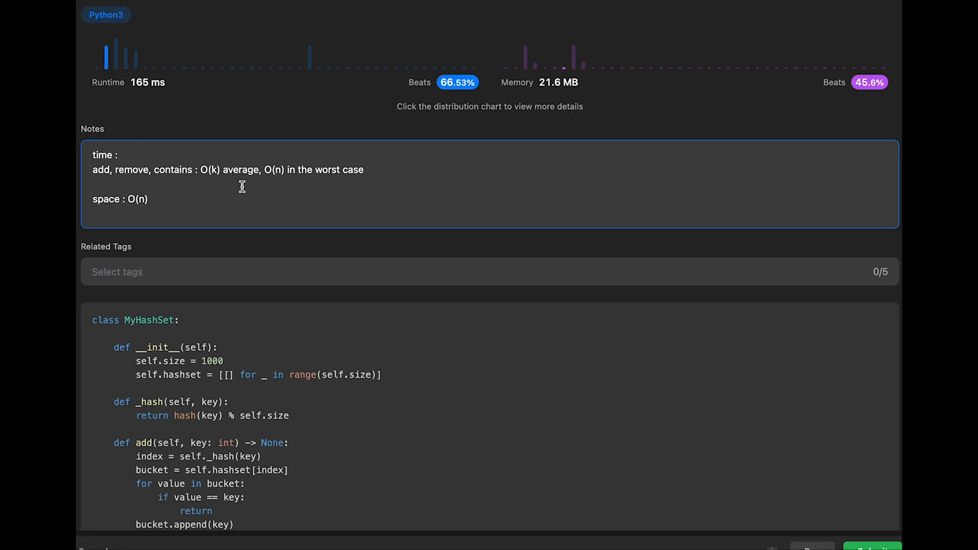
# Step: Review the submission notes: O(k) average, O(n) worst case per operation, O(n) space
pyautogui.click(177, 170)
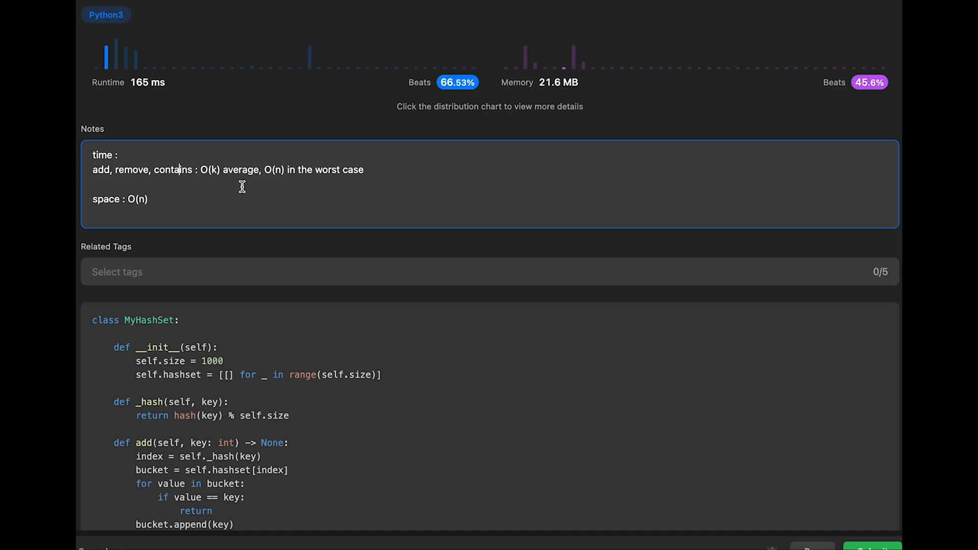
pyautogui.moveTo(204, 180)
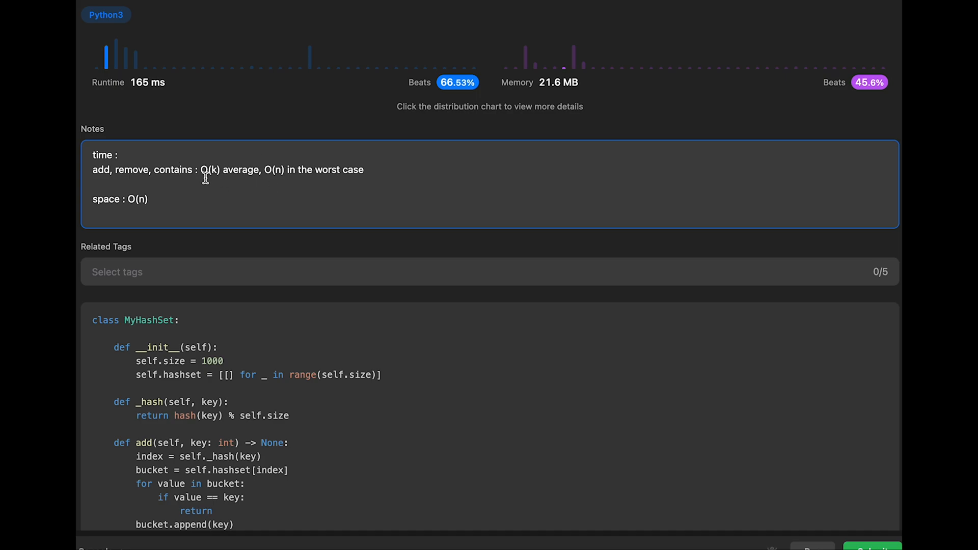
pyautogui.moveTo(223, 183)
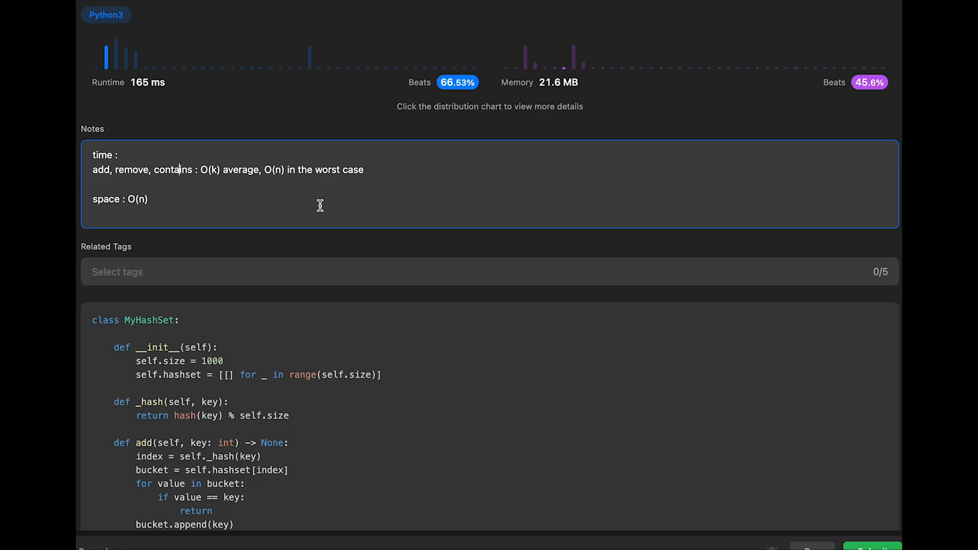
pyautogui.moveTo(253, 189)
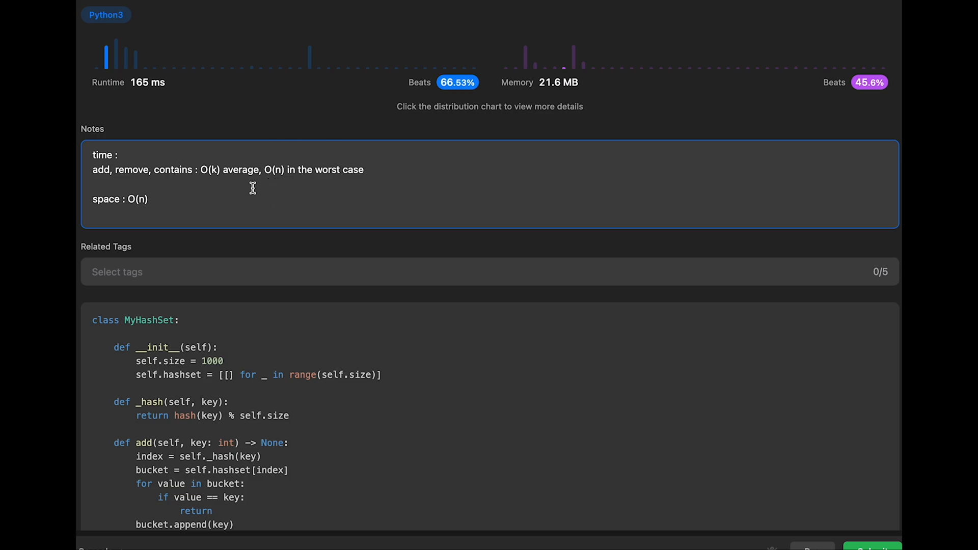